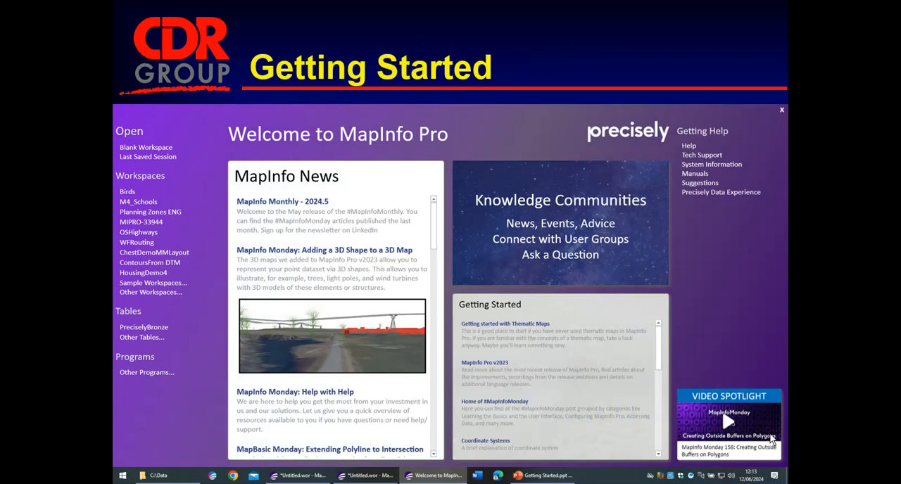
mouse_move(490, 351)
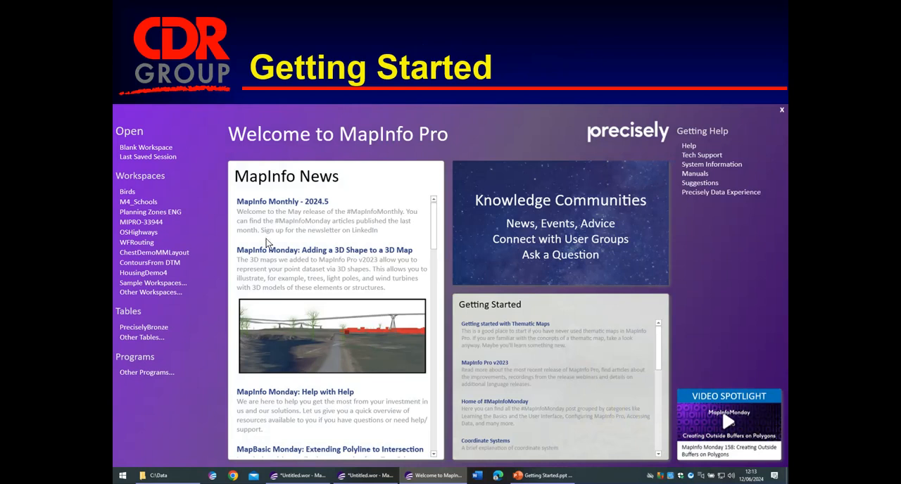
mouse_move(294, 223)
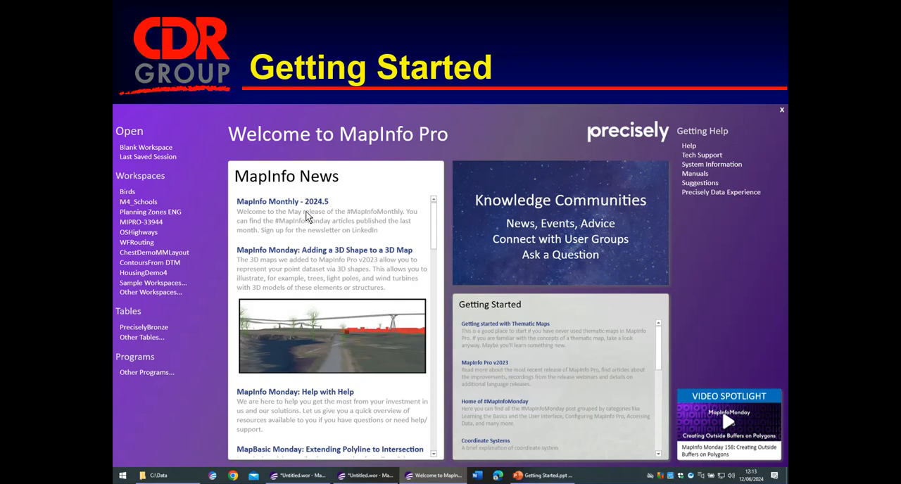
mouse_move(528, 367)
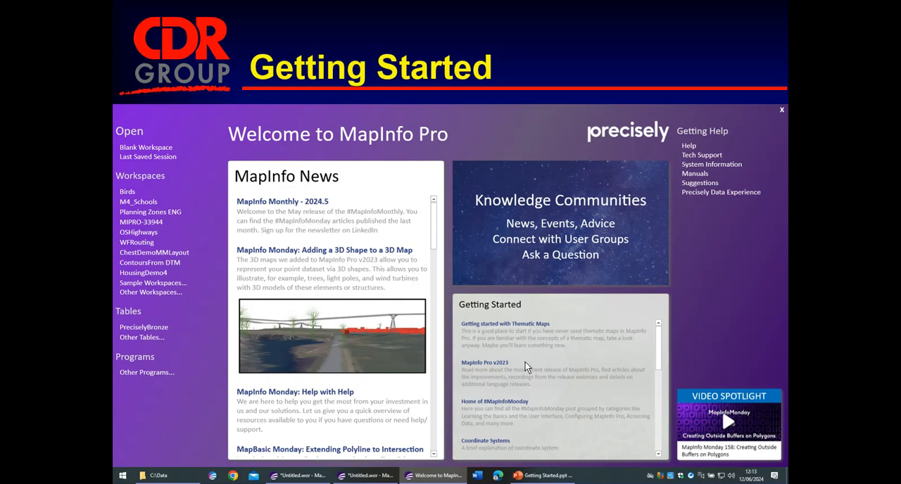
mouse_move(569, 379)
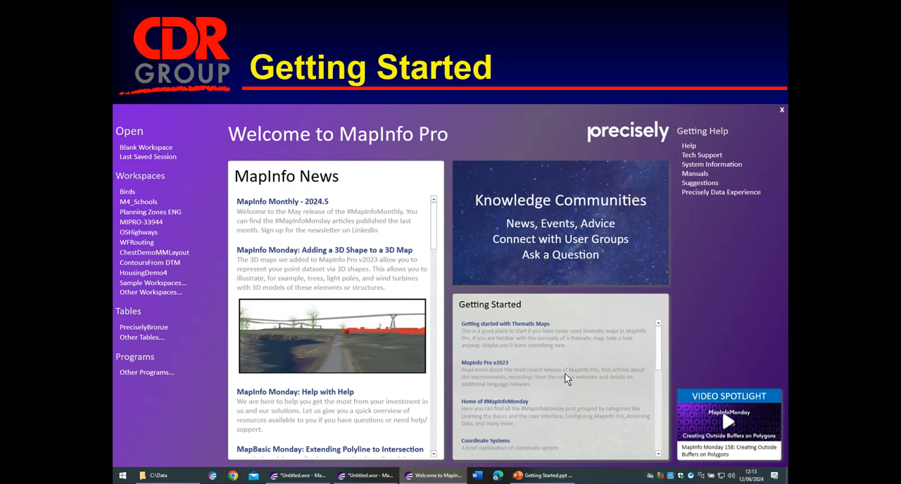
mouse_move(747, 391)
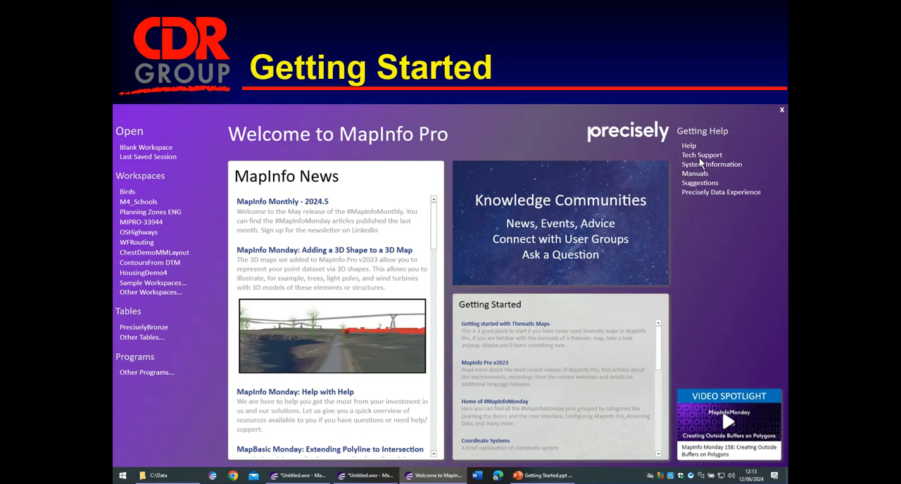
mouse_move(718, 217)
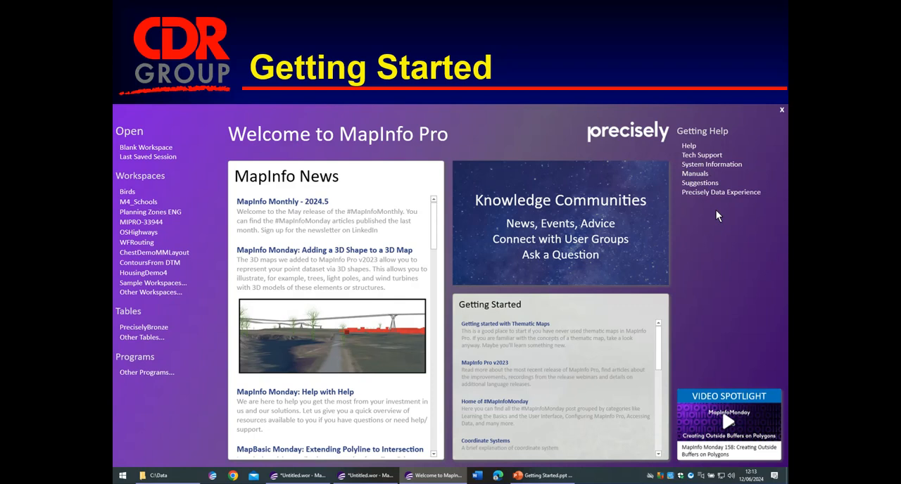
mouse_move(676, 218)
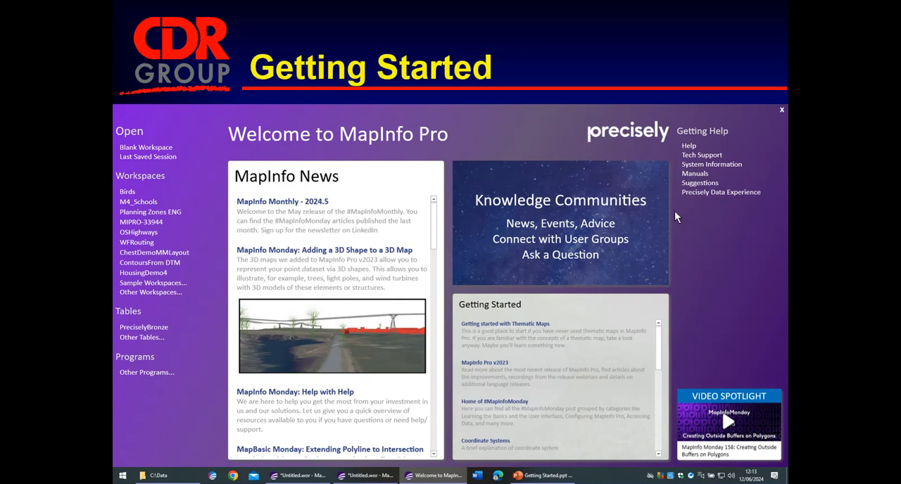
mouse_move(560, 92)
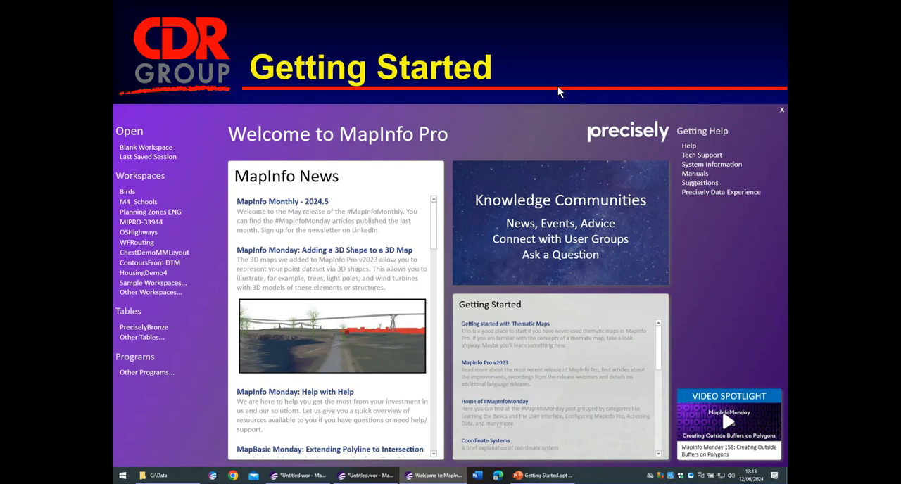
mouse_move(558, 206)
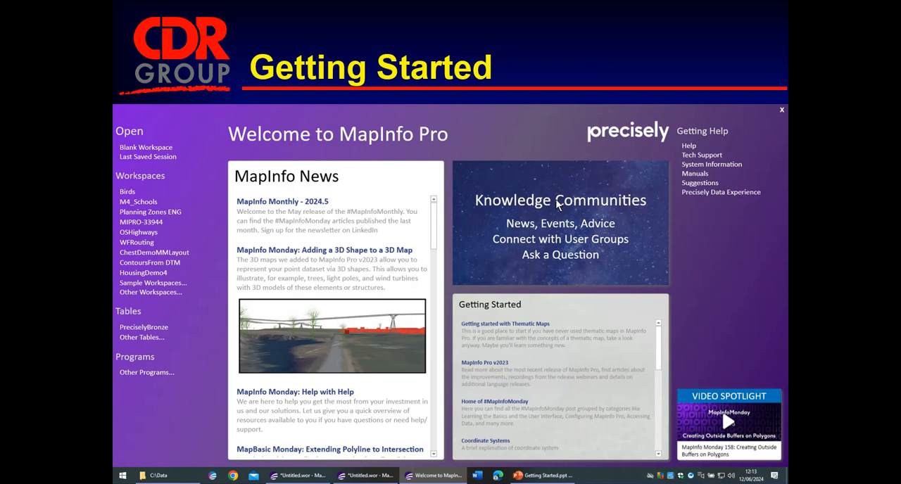
mouse_move(578, 194)
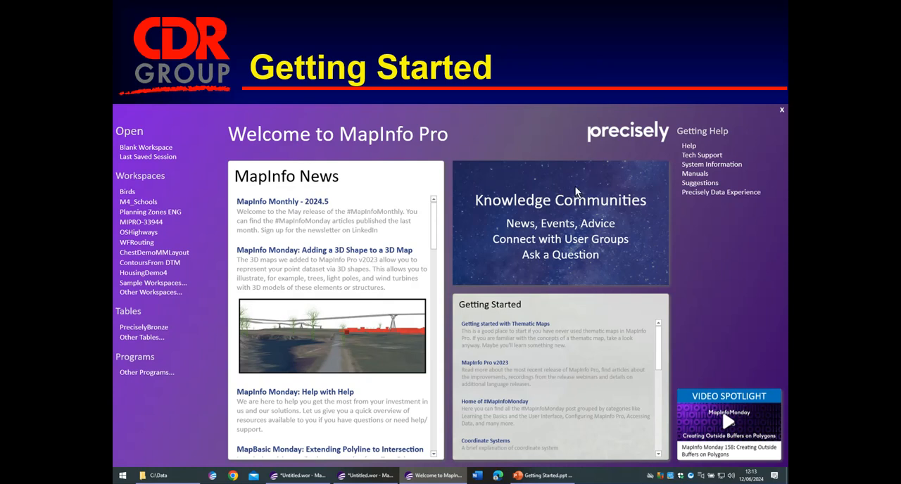
mouse_move(150, 156)
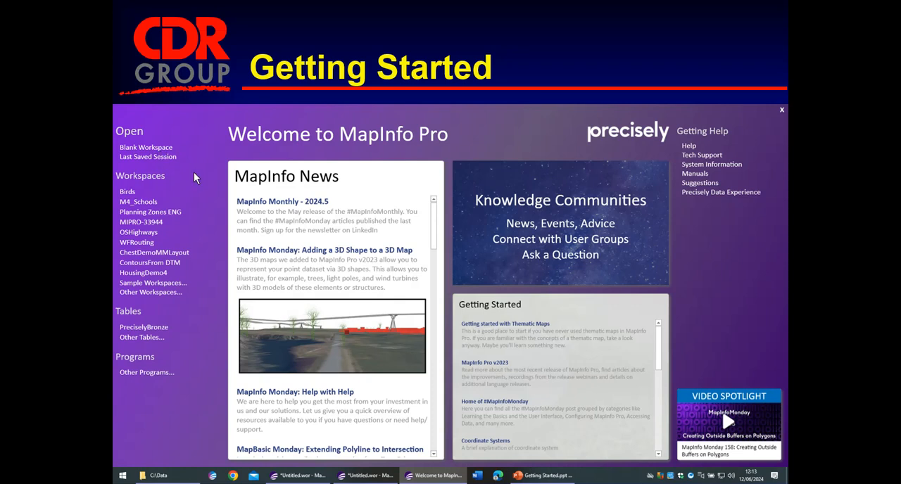
mouse_move(172, 176)
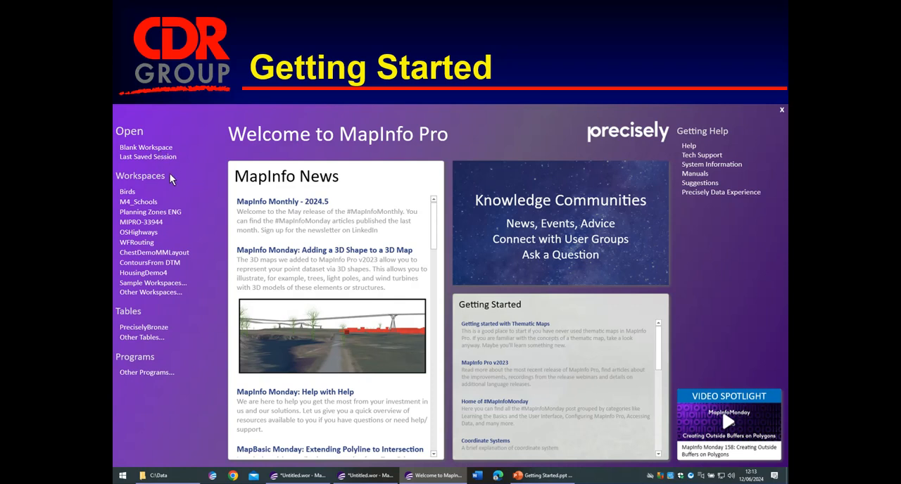
mouse_move(175, 192)
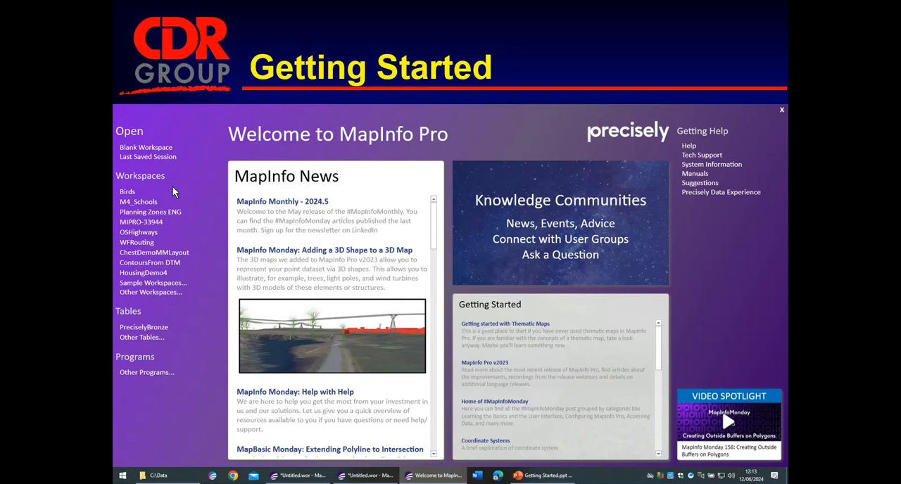
mouse_move(172, 192)
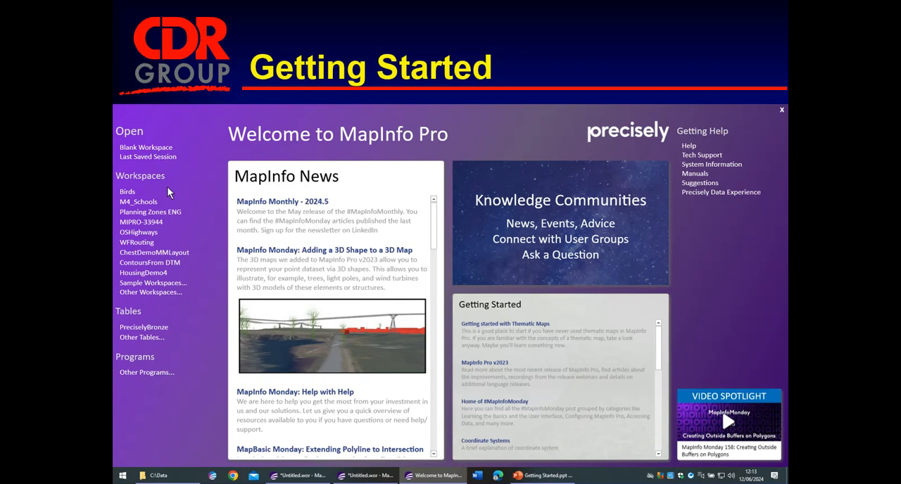
mouse_move(153, 316)
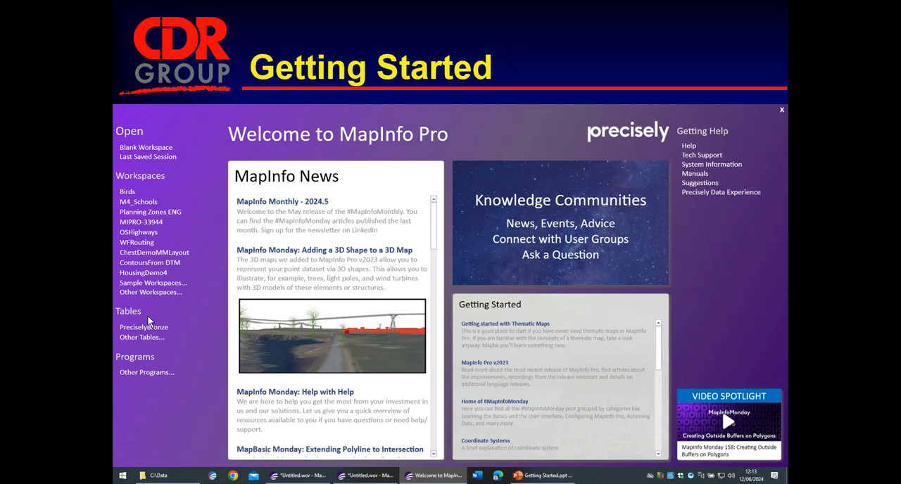
mouse_move(172, 358)
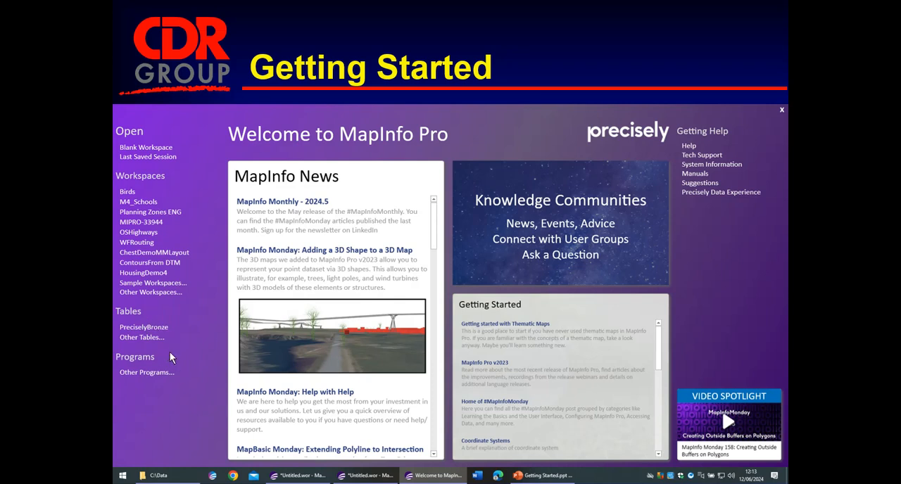
mouse_move(167, 357)
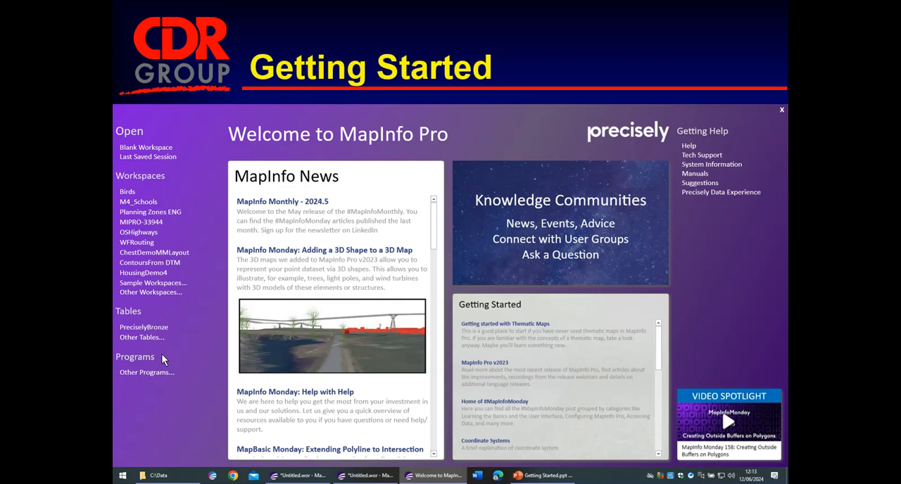
mouse_move(144, 324)
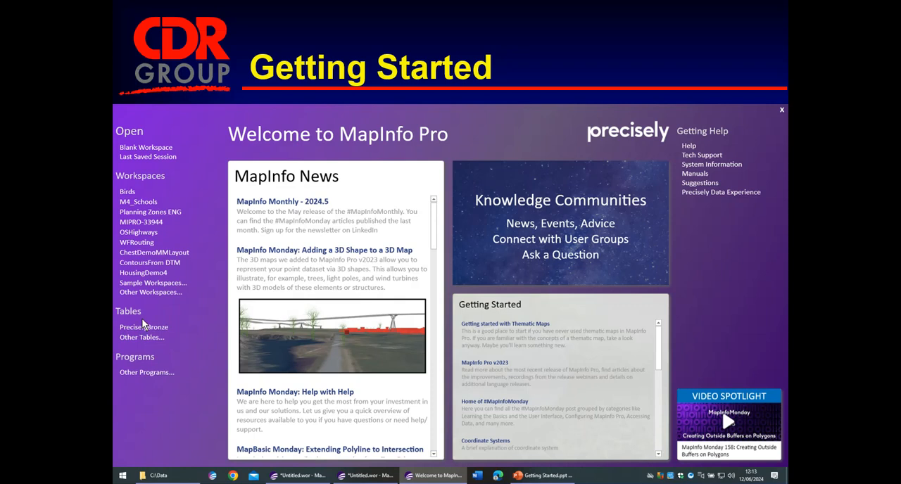
mouse_move(172, 319)
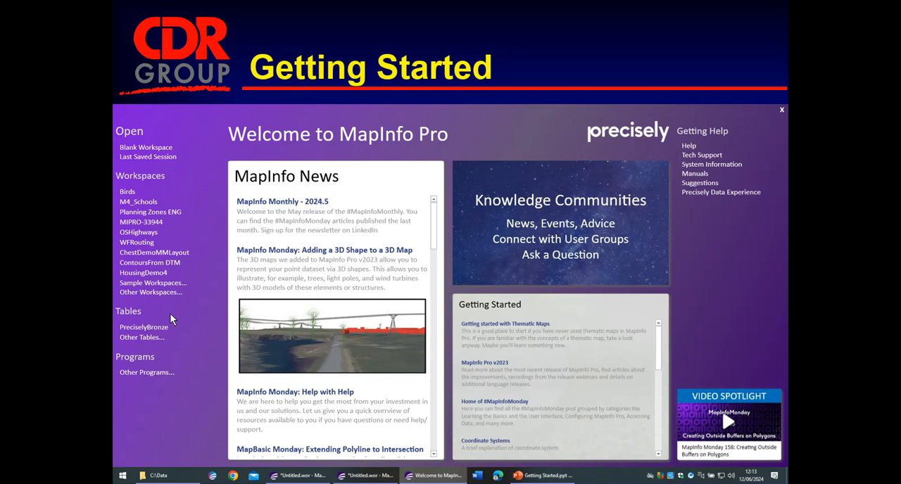
mouse_move(169, 389)
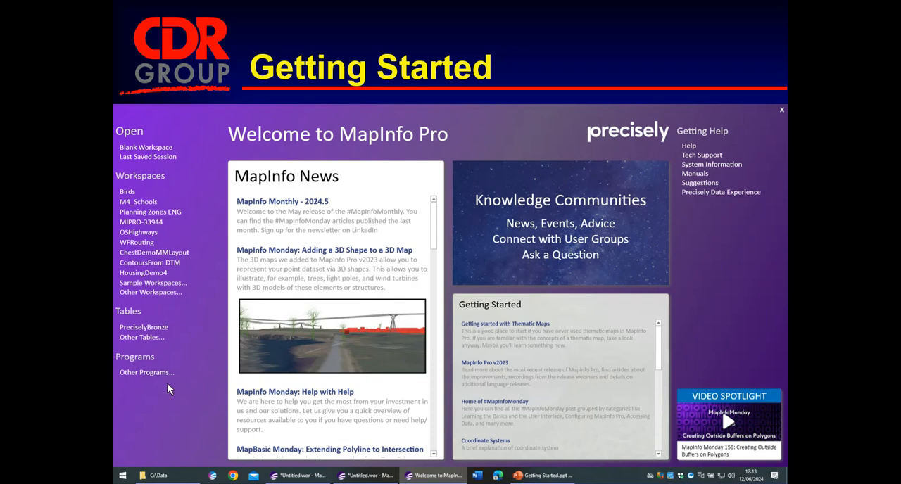
mouse_move(157, 434)
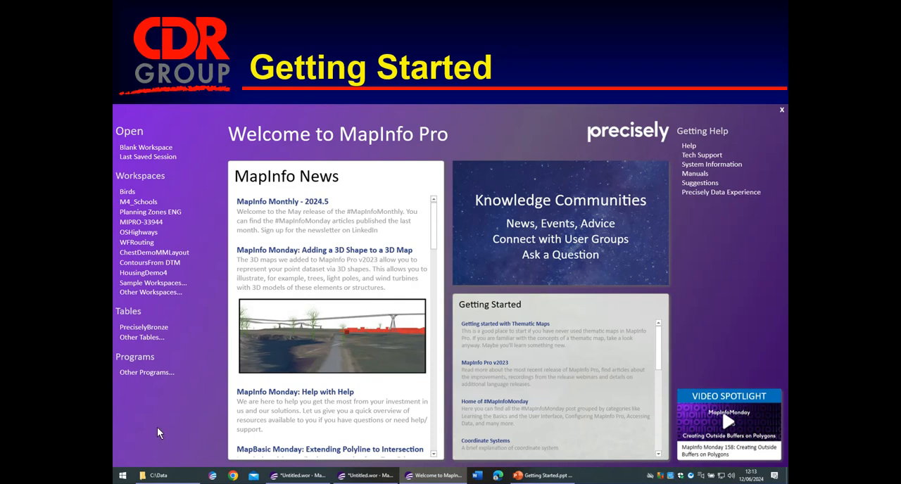
Step: Bring up the Alt+Tab switcher listing the open MapInfo workspaces and the presentation
key("alt+tab")
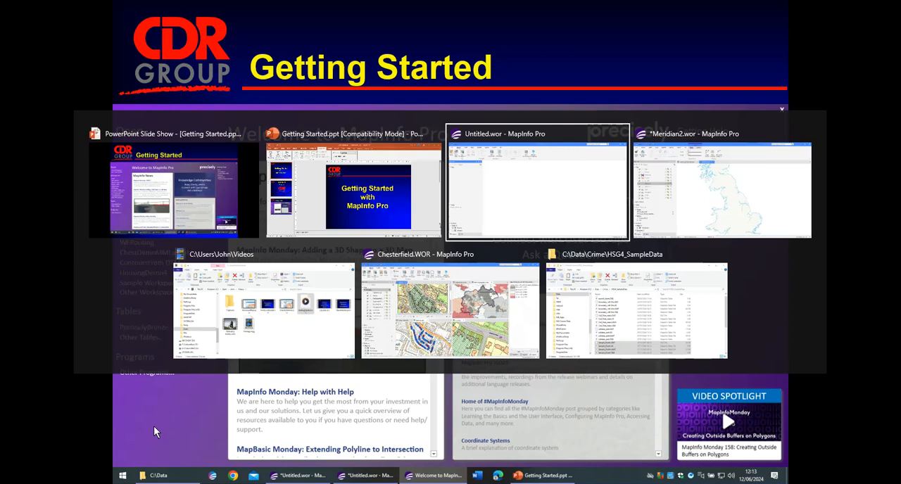
Step: Switch to the 'Untitled.wor - MapInfo Pro' window with its empty workspace
left_click(537, 184)
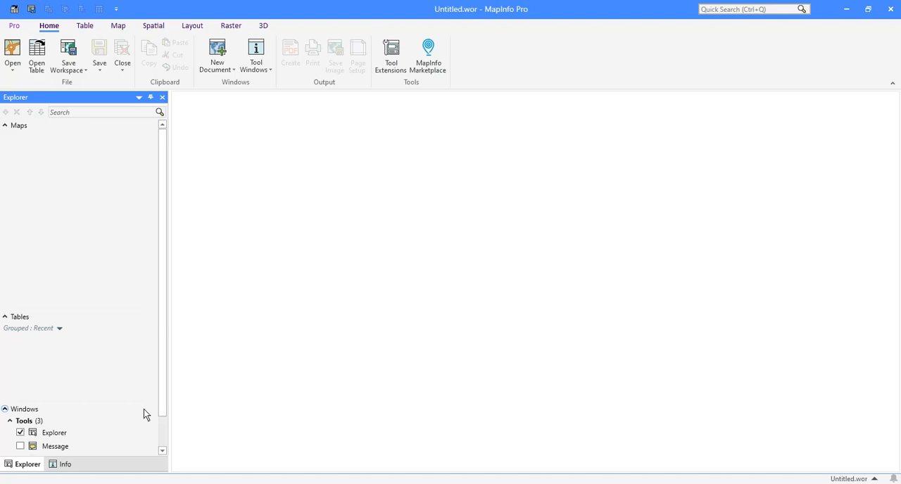
Step: Show the Open gallery of workspaces, tables, base maps, web services and recent files
left_click(13, 56)
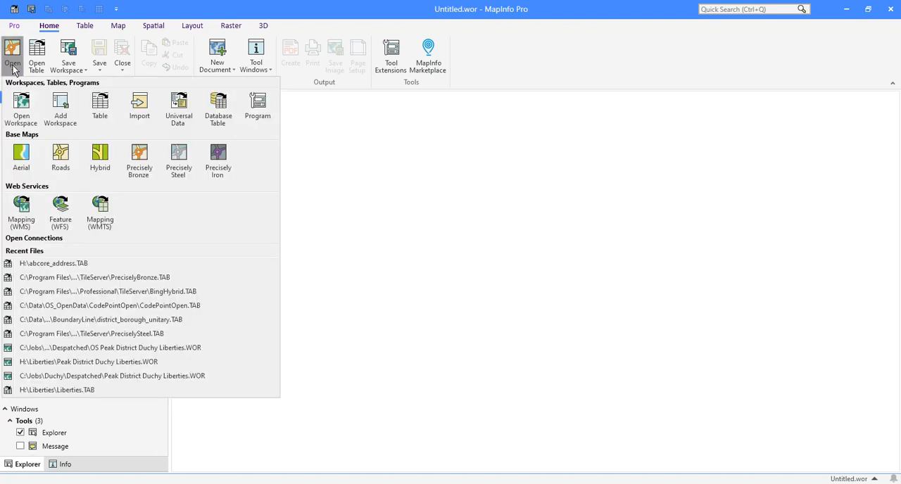
mouse_move(99, 105)
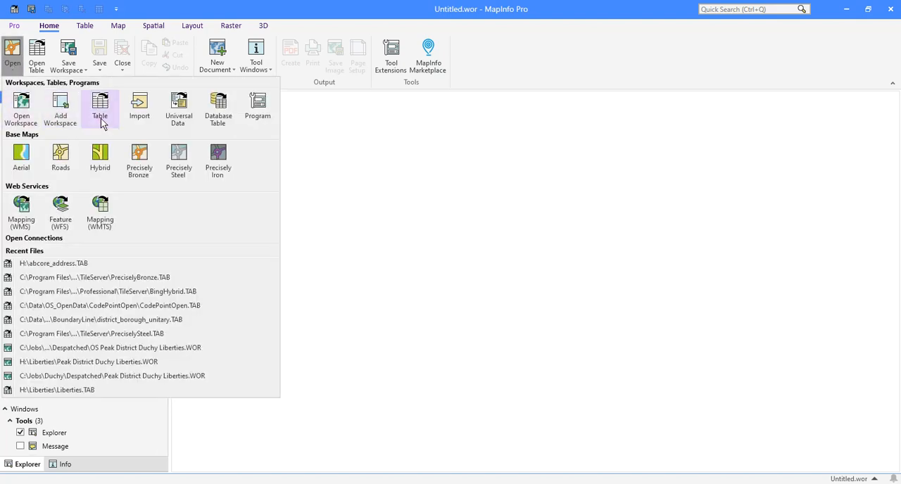
mouse_move(217, 110)
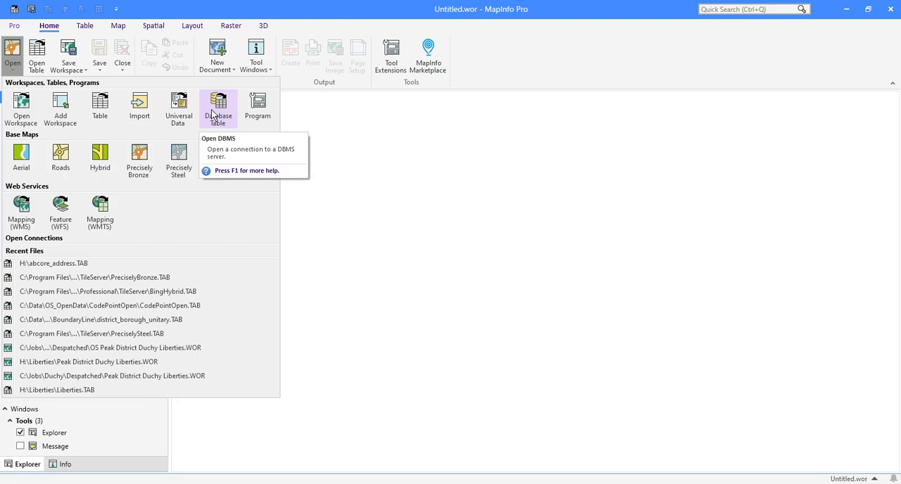
mouse_move(177, 107)
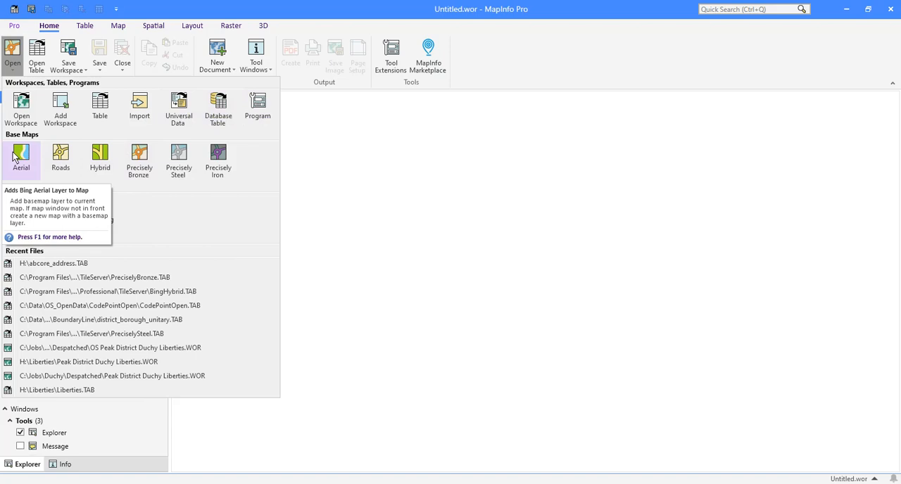
mouse_move(31, 166)
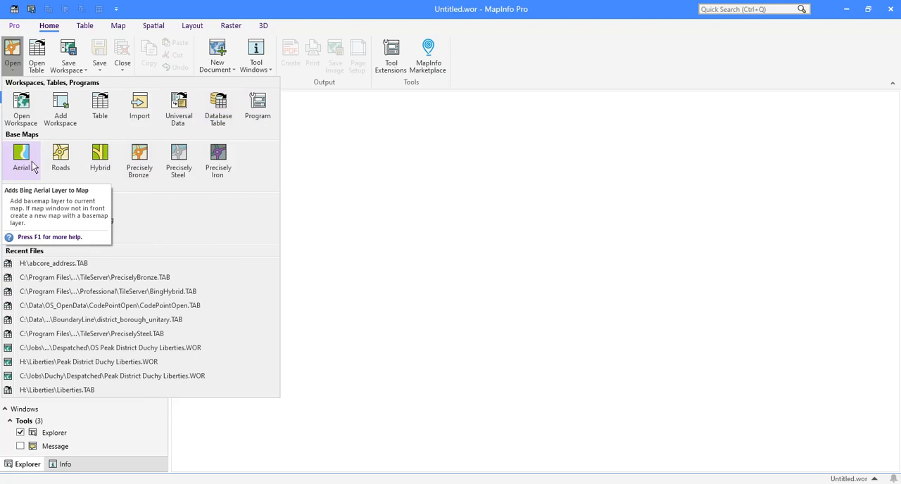
mouse_move(100, 159)
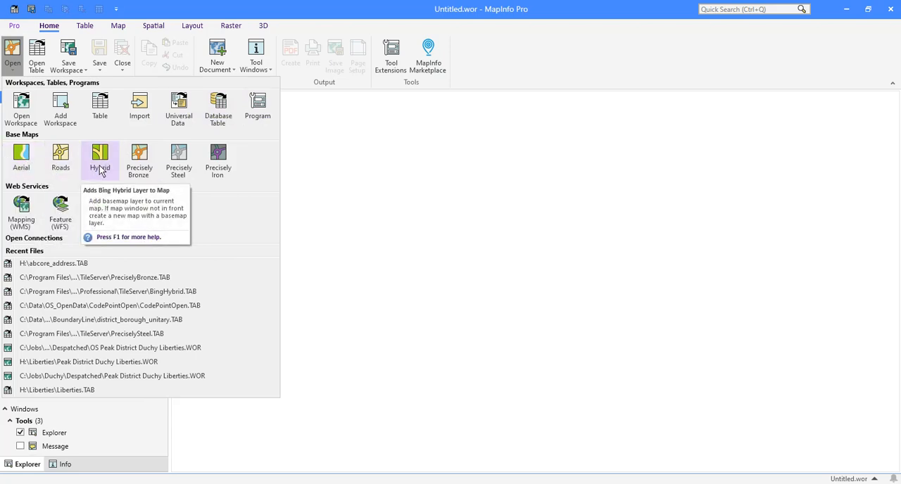
mouse_move(118, 169)
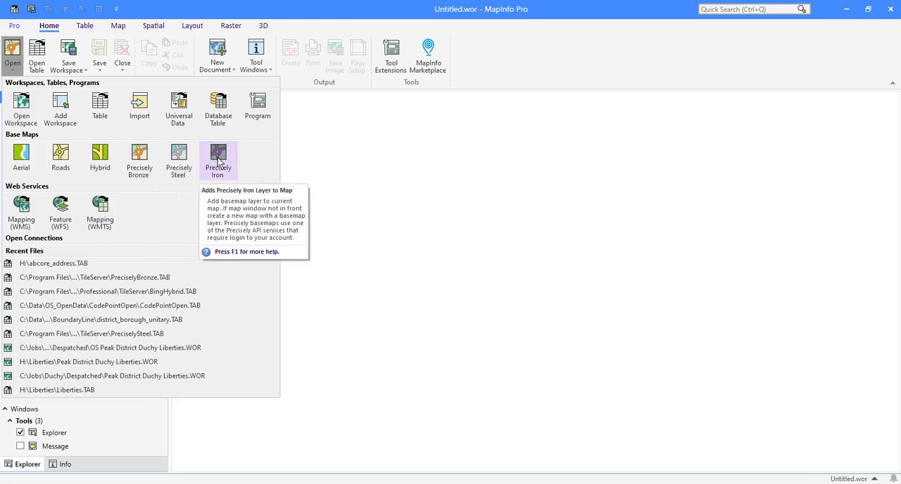
mouse_move(227, 166)
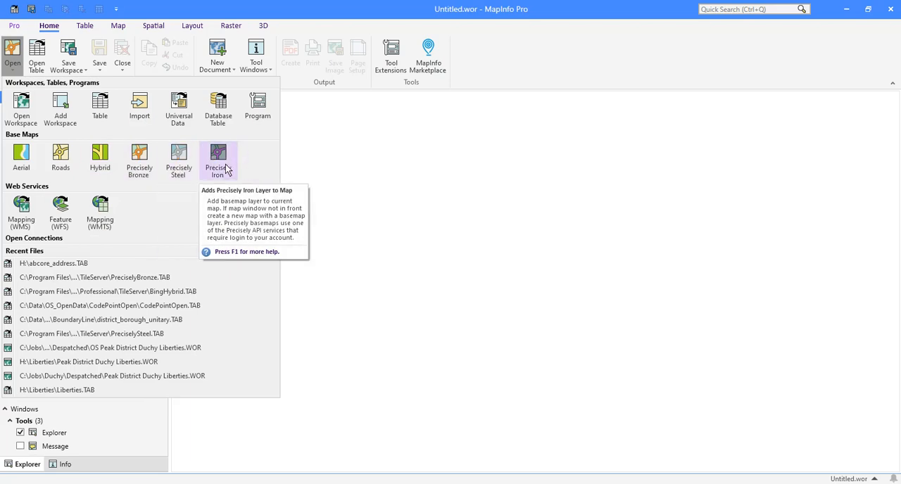
mouse_move(220, 169)
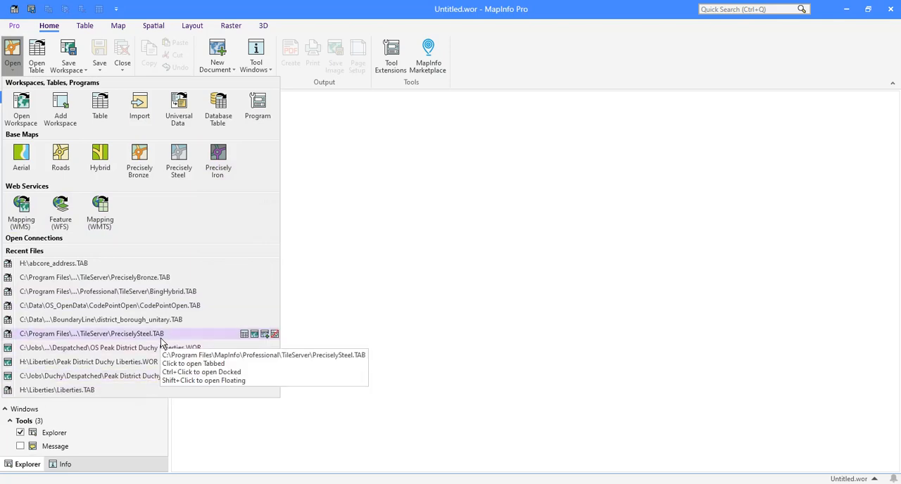
mouse_move(169, 305)
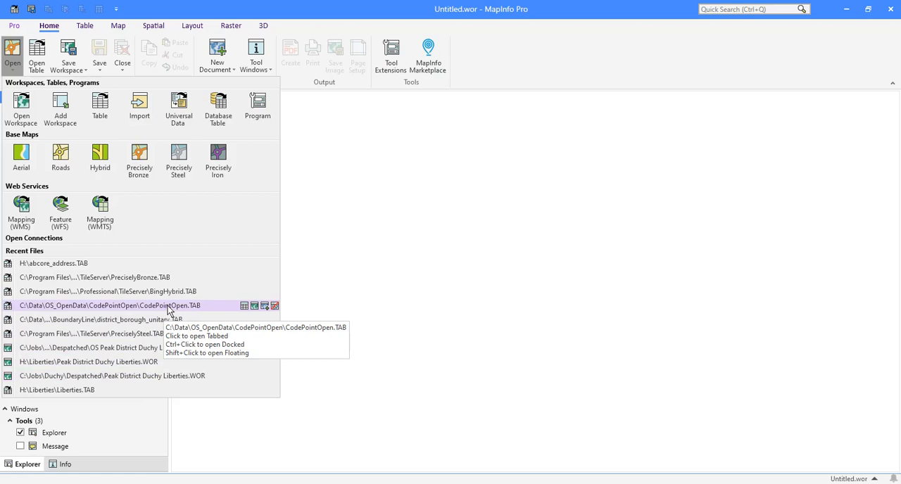
mouse_move(135, 310)
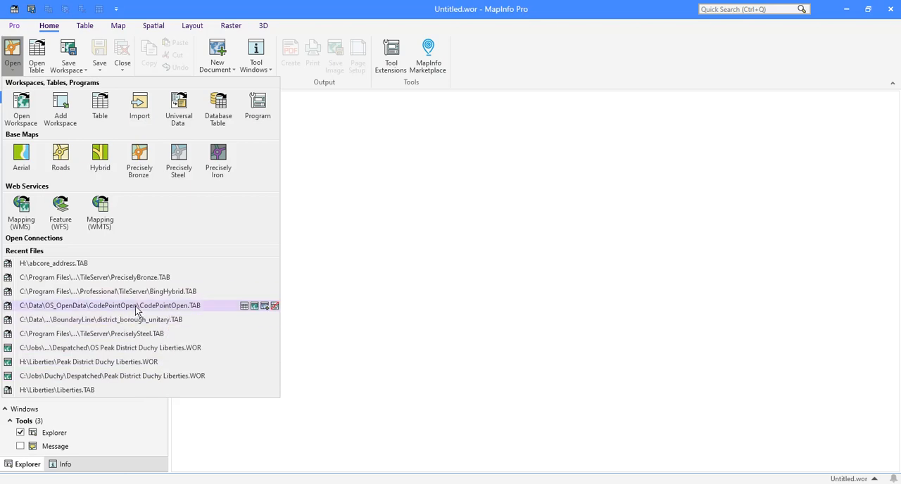
Step: Open CodePointOpen.TAB from Recent Files as a map of postcode points
double_click(109, 304)
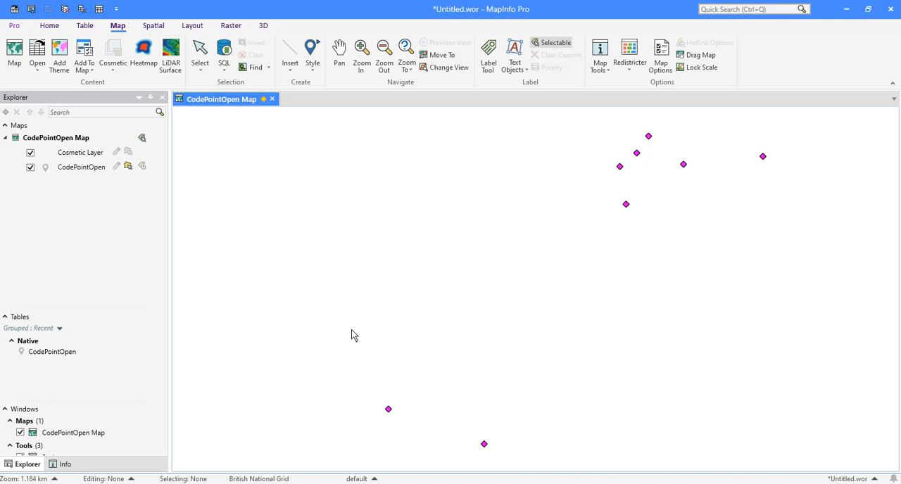
mouse_move(673, 243)
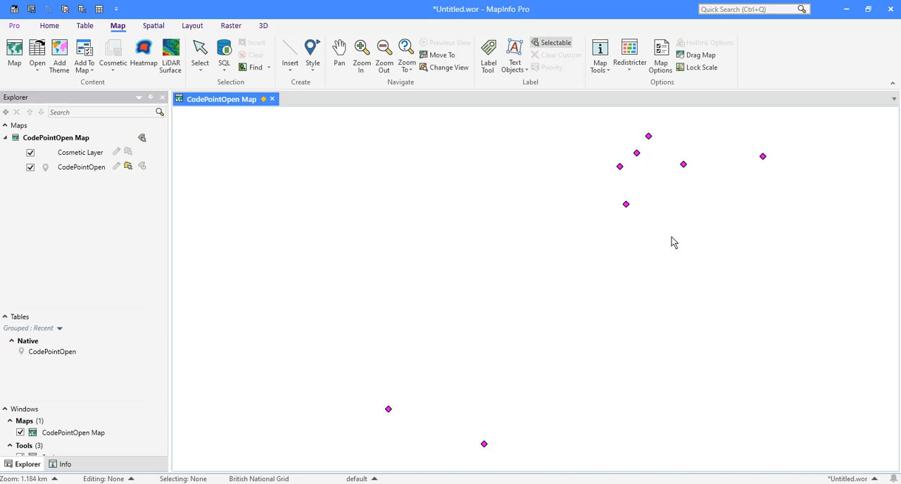
mouse_move(656, 231)
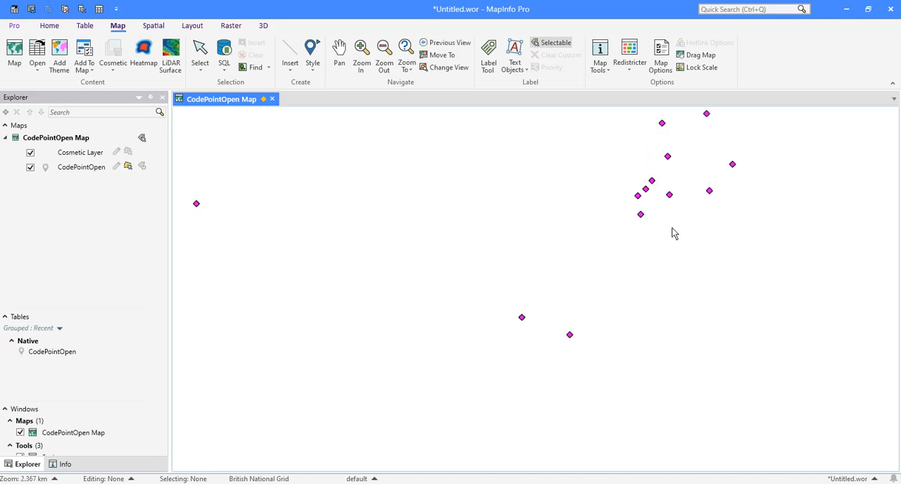
mouse_move(645, 222)
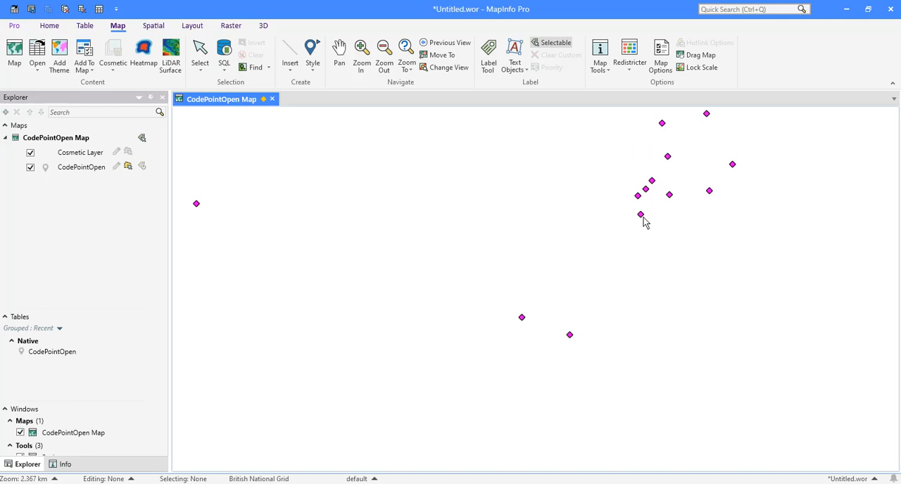
mouse_move(641, 214)
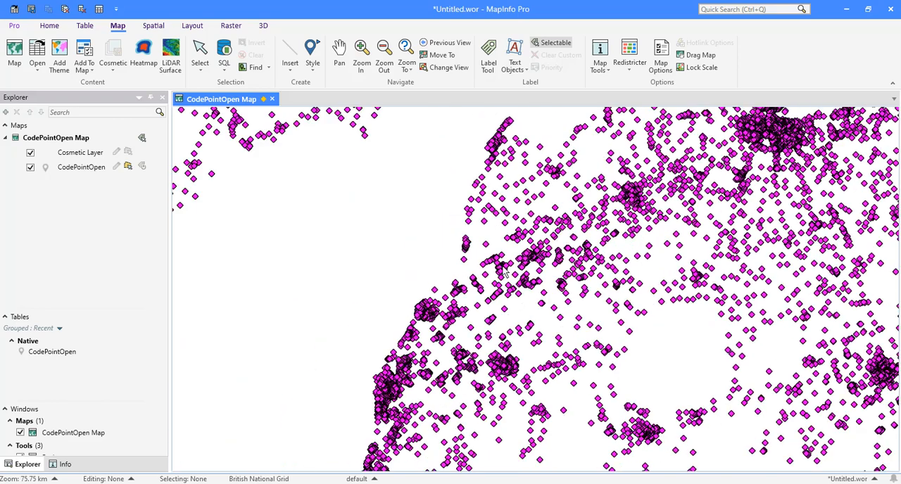
mouse_move(373, 224)
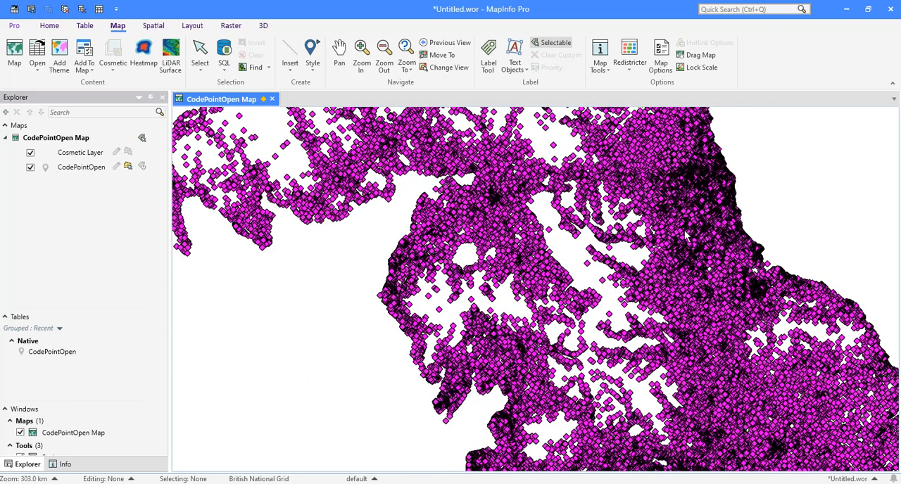
mouse_move(552, 129)
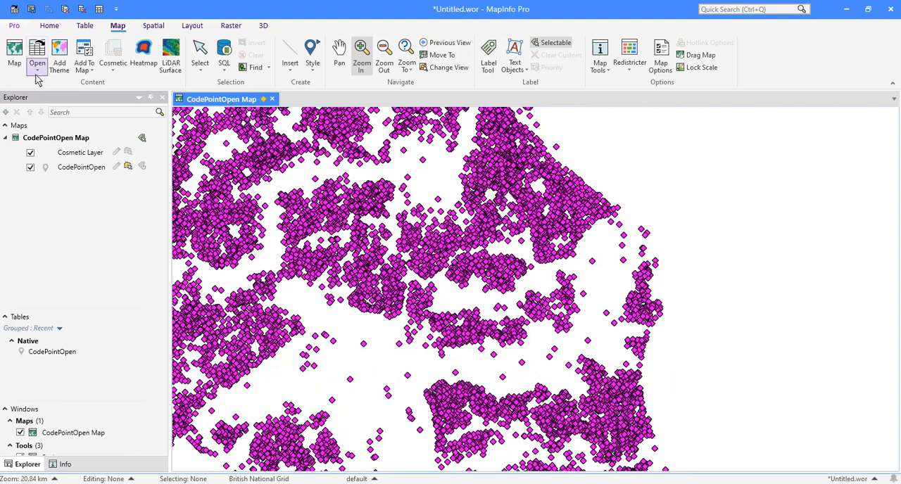
Step: Add the Bing Hybrid aerial base map beneath the CodePointOpen points
left_click(48, 25)
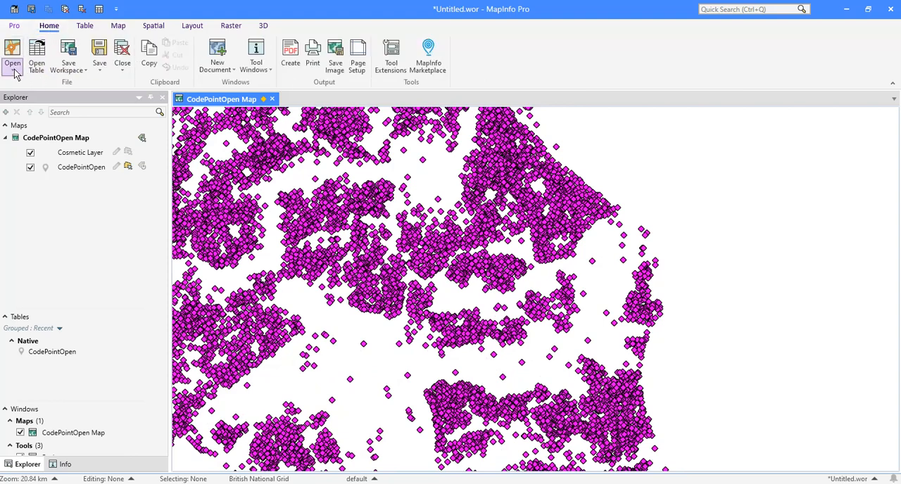
left_click(11, 57)
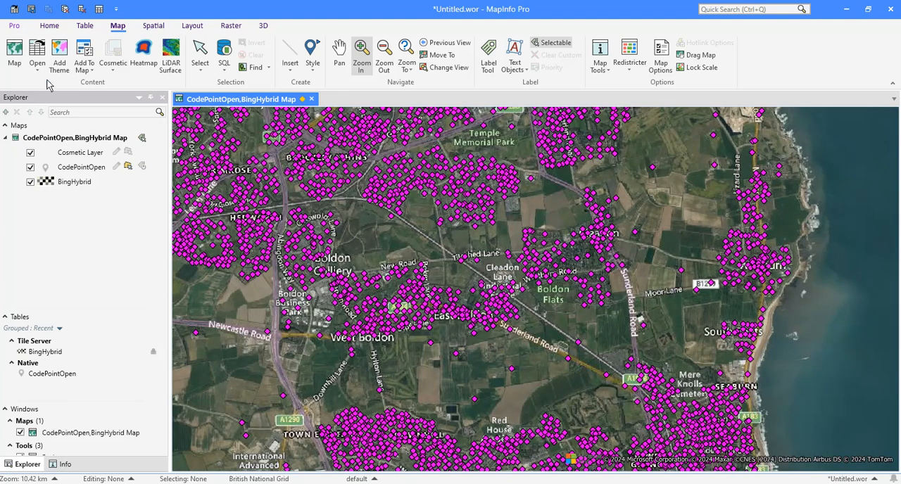
Step: Add the Precisely Bronze street base map over the aerial imagery around Seaburn
left_click(36, 55)
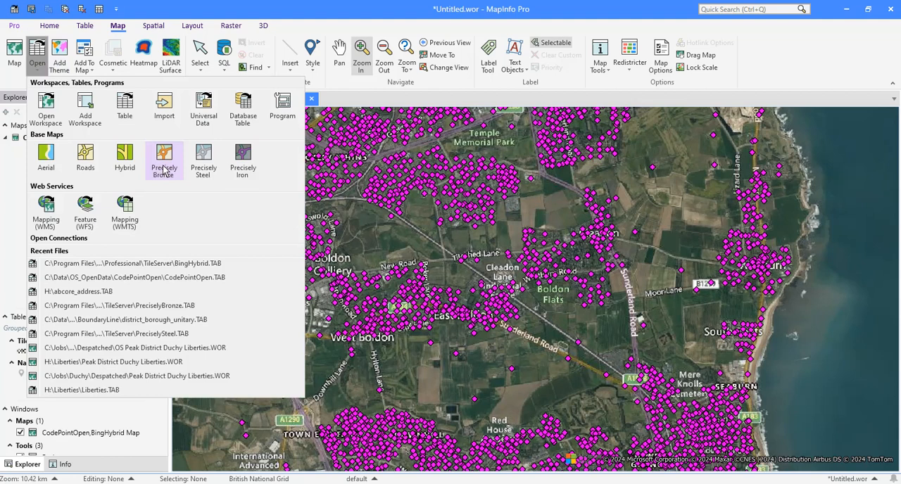
left_click(164, 159)
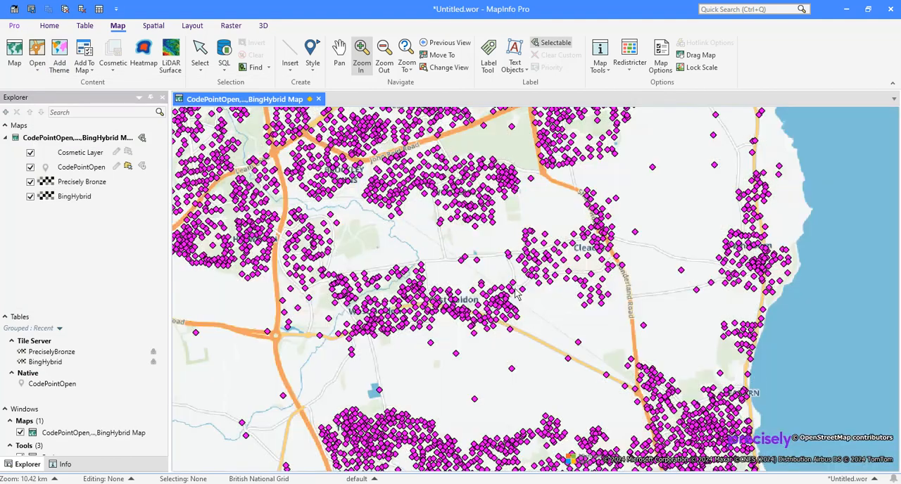
mouse_move(636, 296)
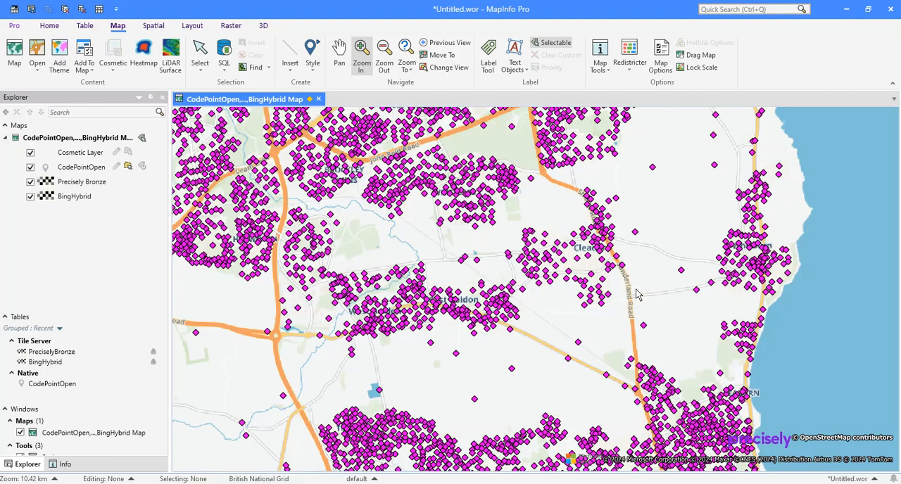
mouse_move(739, 429)
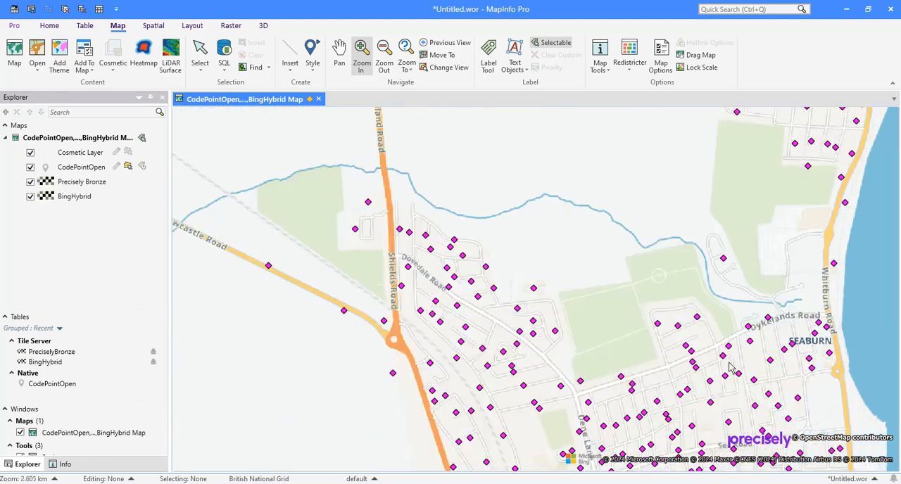
mouse_move(810, 377)
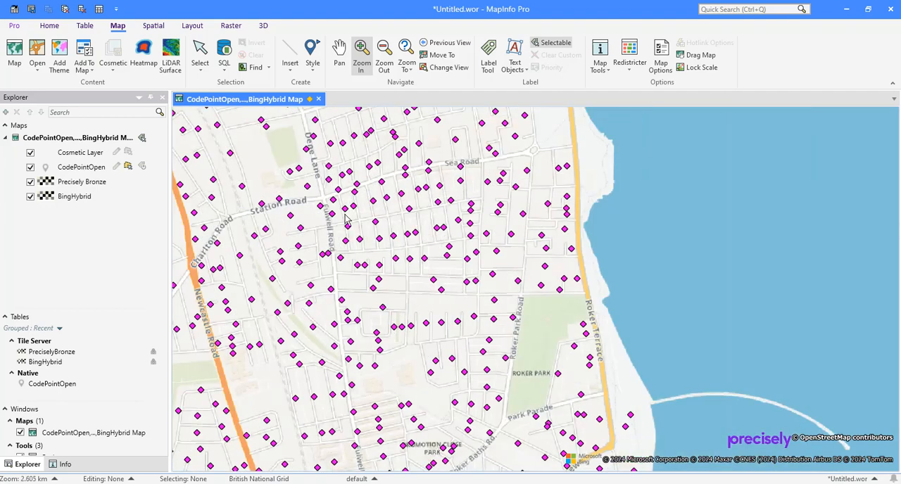
mouse_move(315, 190)
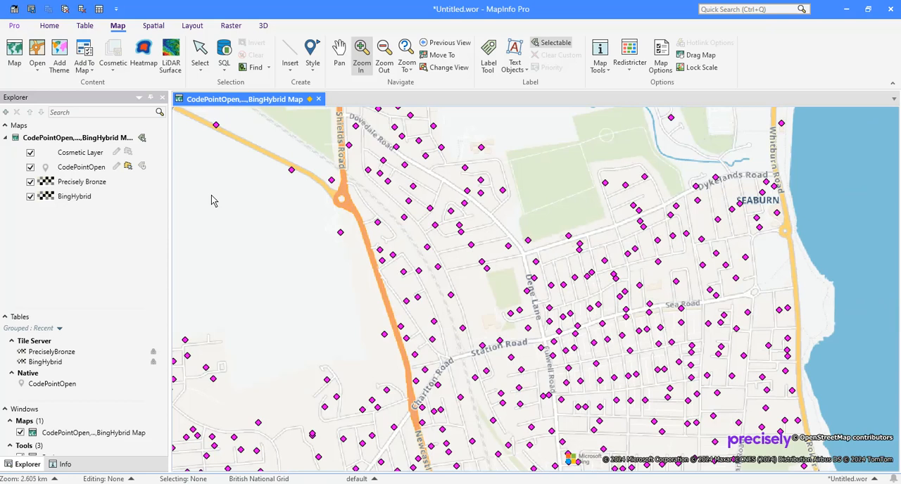
Step: Show the Recent Files list to add abcore_address.TAB to the map
left_click(37, 53)
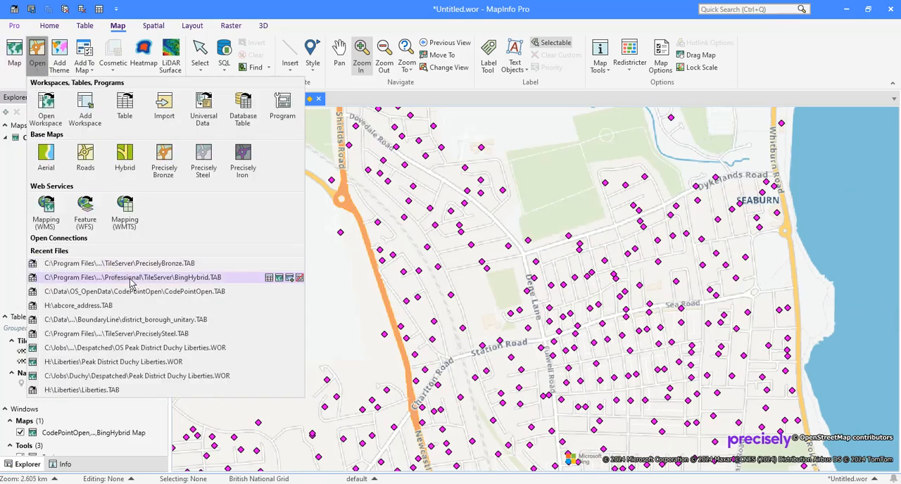
mouse_move(79, 306)
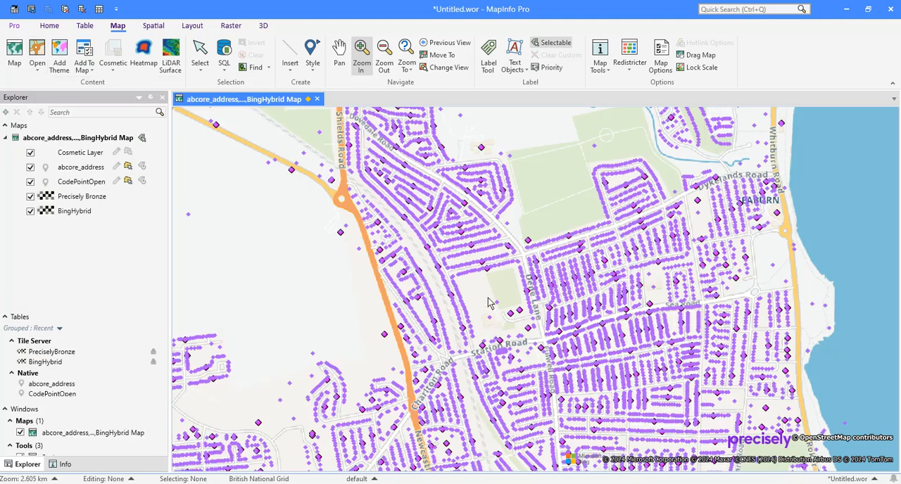
mouse_move(564, 286)
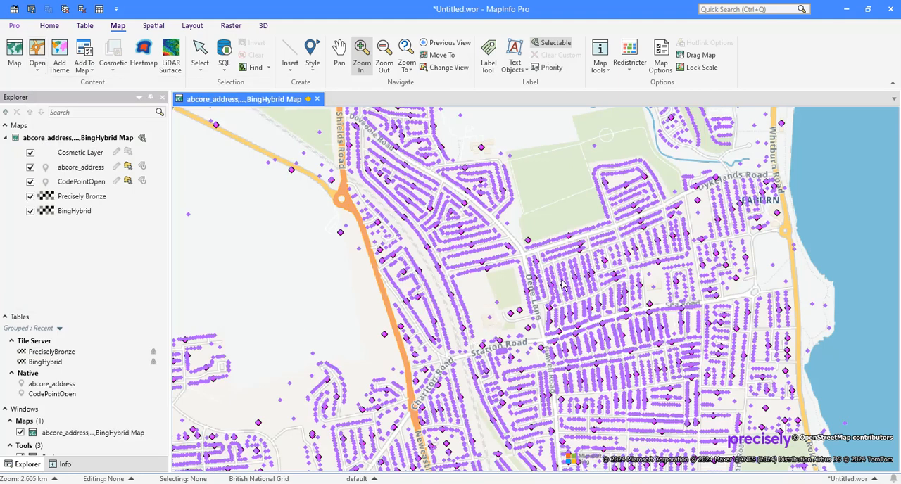
mouse_move(566, 281)
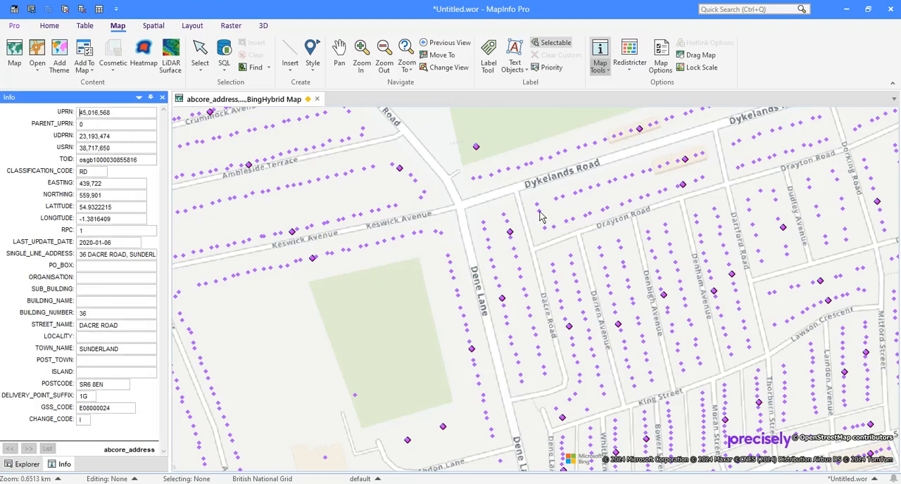
mouse_move(541, 216)
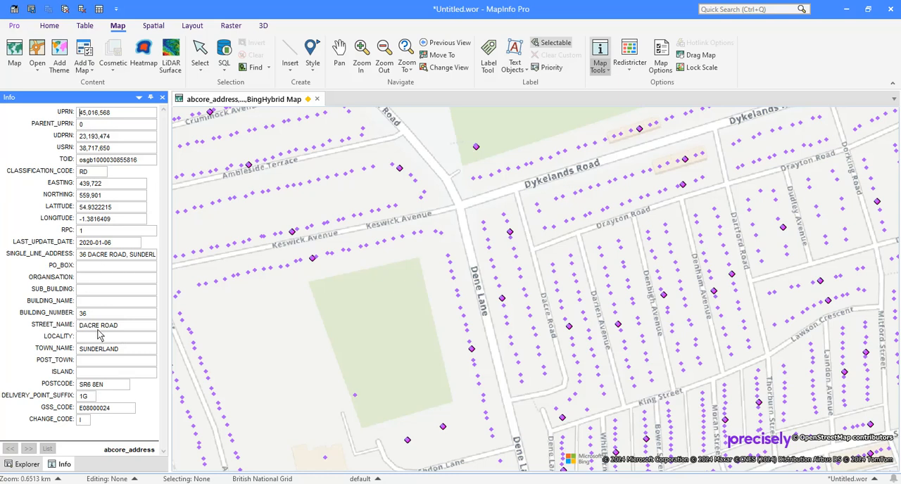
mouse_move(110, 386)
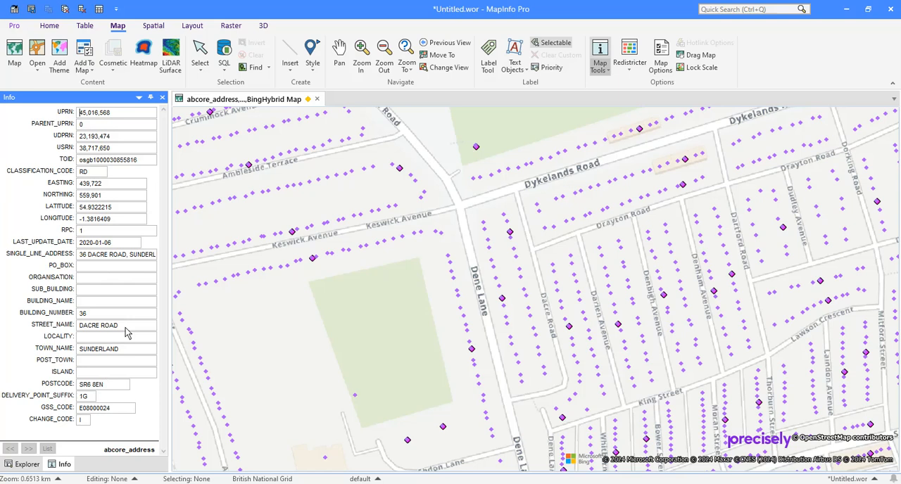
mouse_move(524, 275)
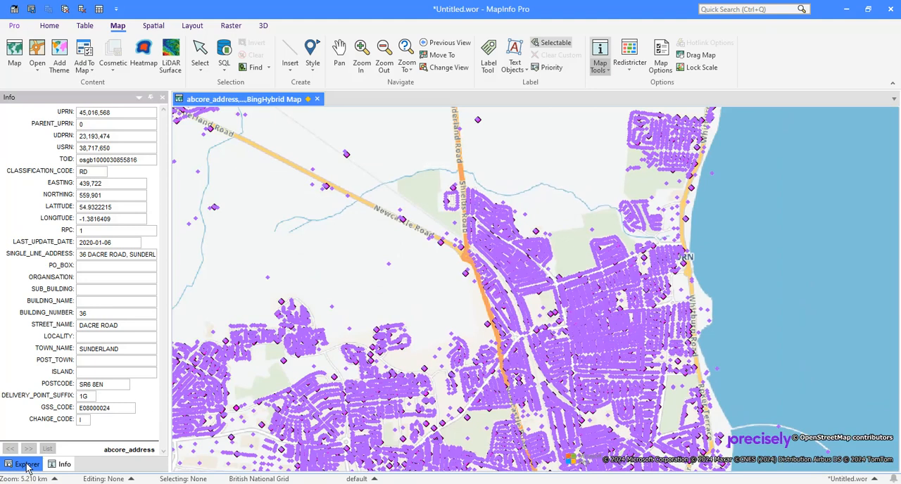
Step: Turn on the Precisely Bronze basemap in the Explorer and hide the abcore_address layer
left_click(24, 465)
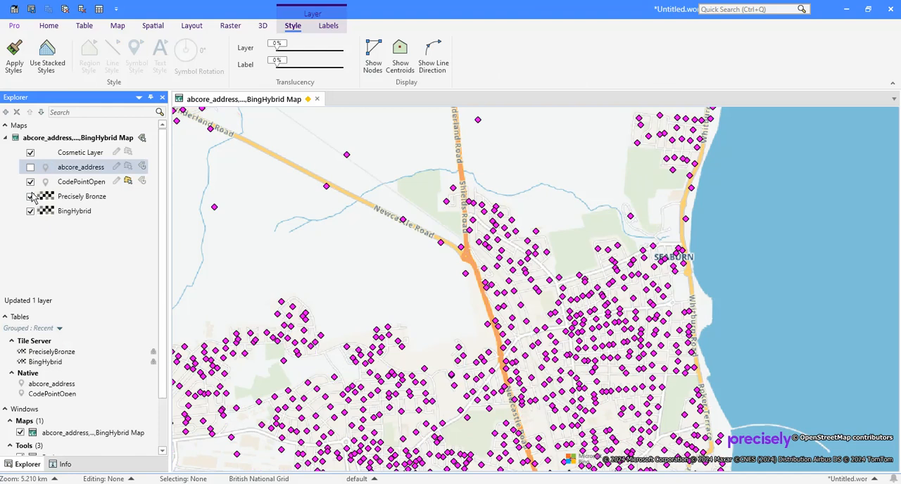
left_click(82, 197)
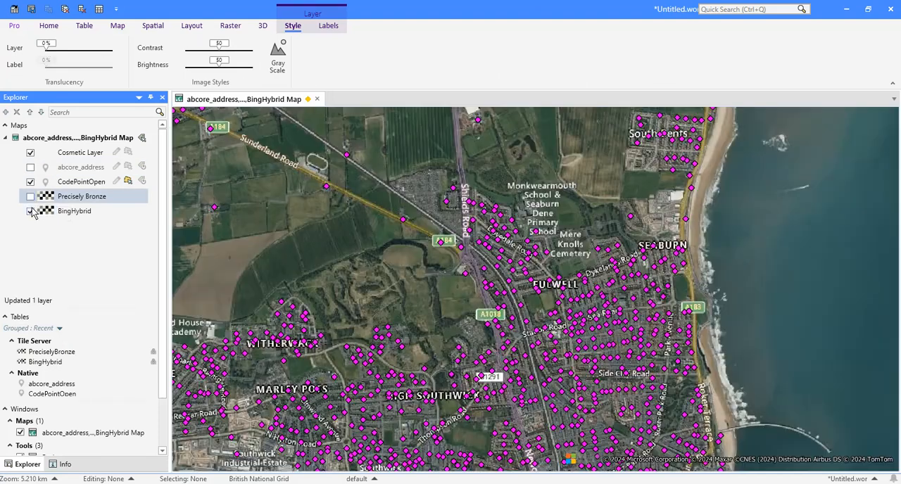
left_click(30, 211)
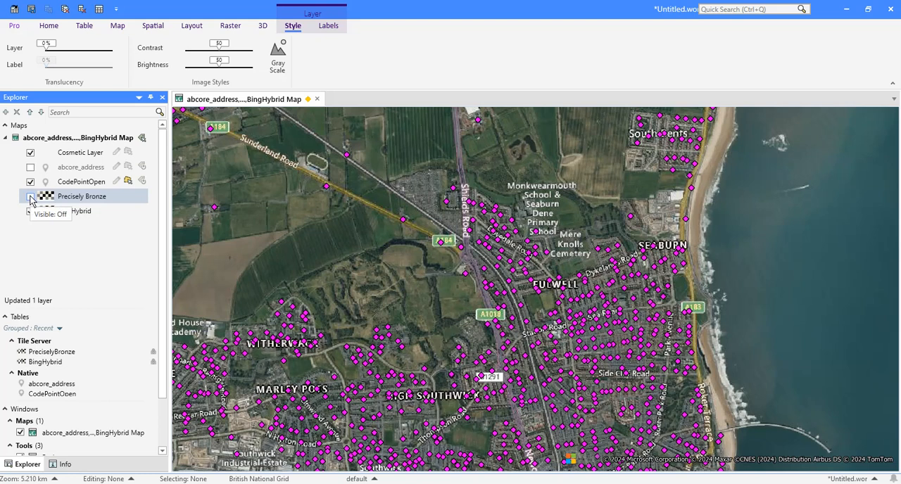
mouse_move(31, 200)
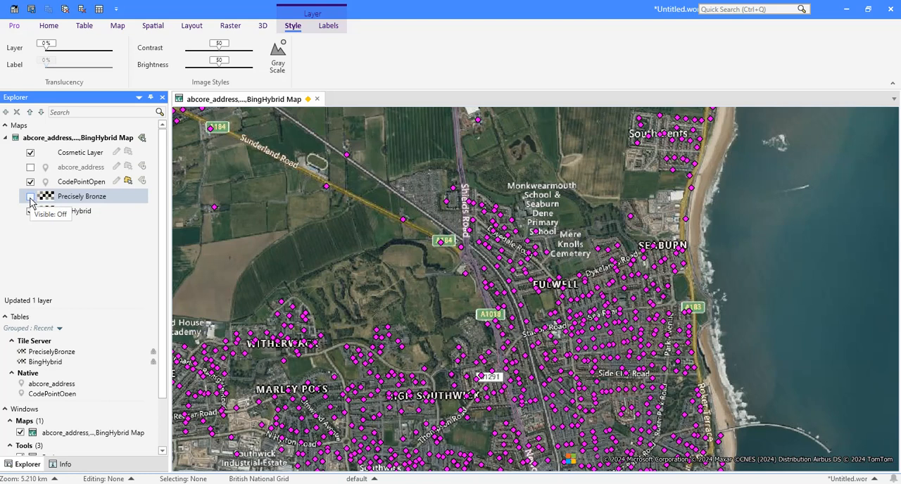
left_click(31, 196)
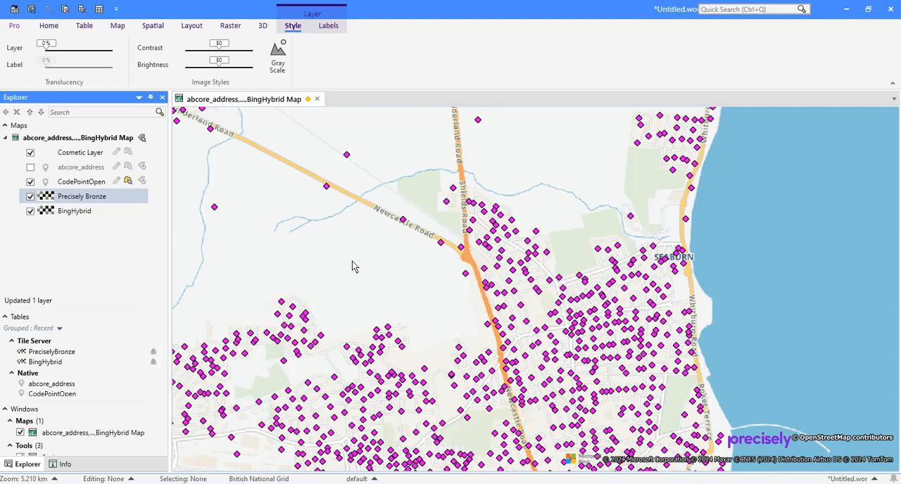
mouse_move(374, 254)
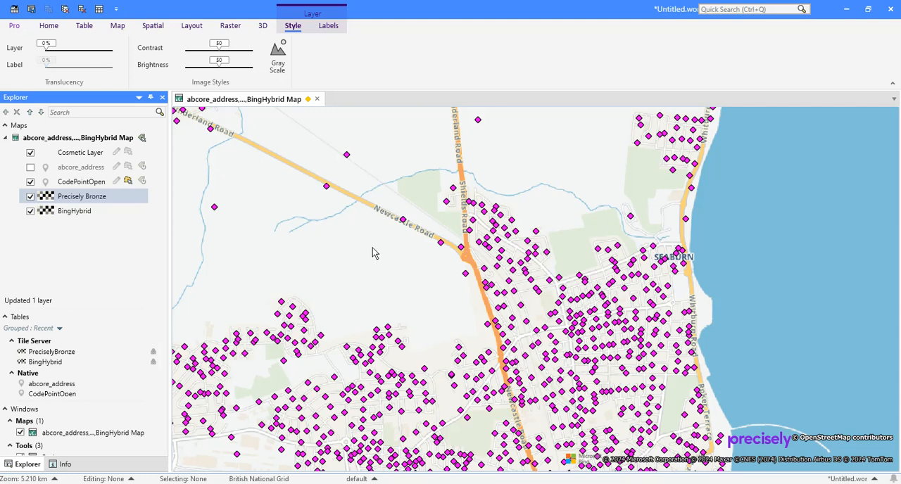
left_click(47, 25)
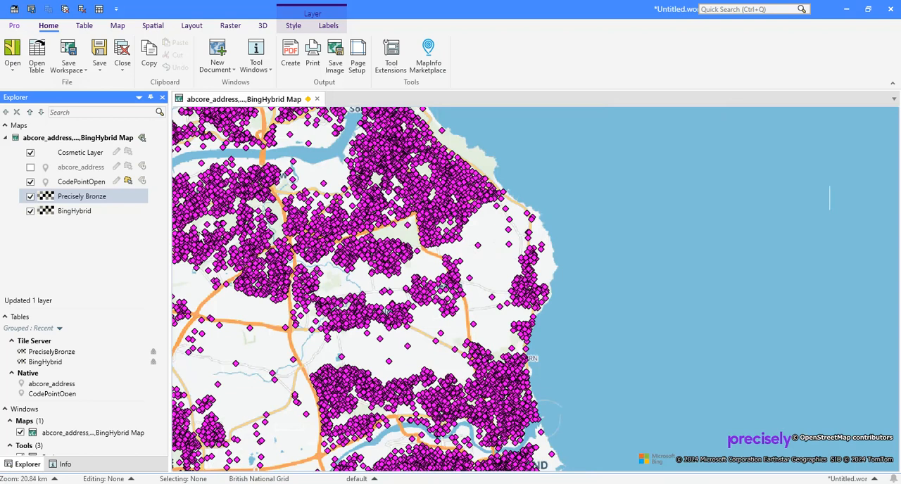
Step: Add the district_borough_unitary boundaries and label them with district names like Gateshead and Sunderland
left_click(11, 54)
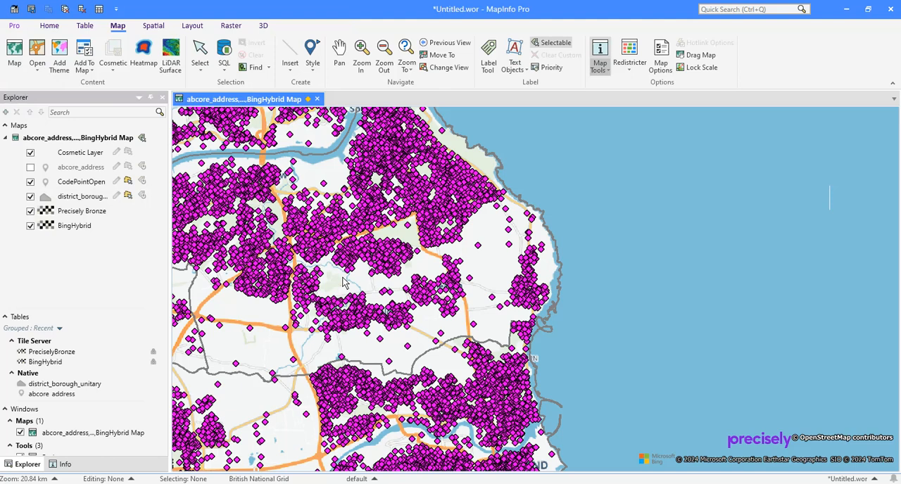
mouse_move(232, 373)
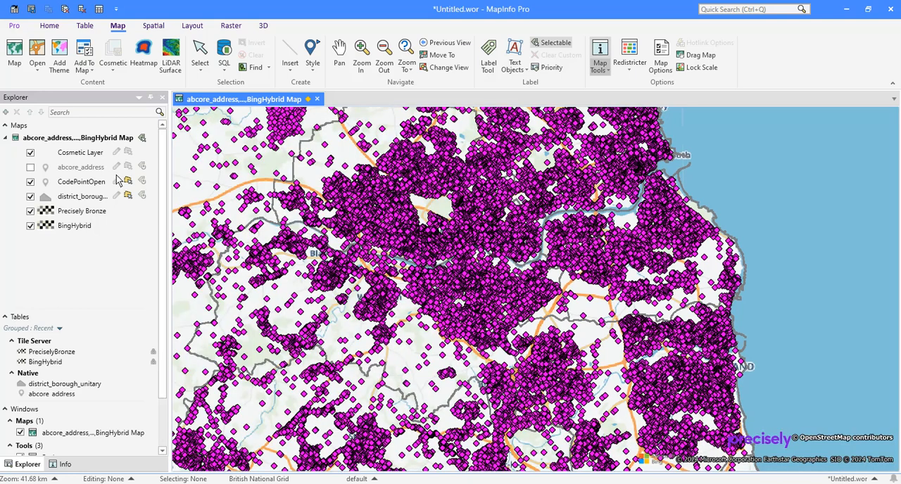
mouse_move(128, 197)
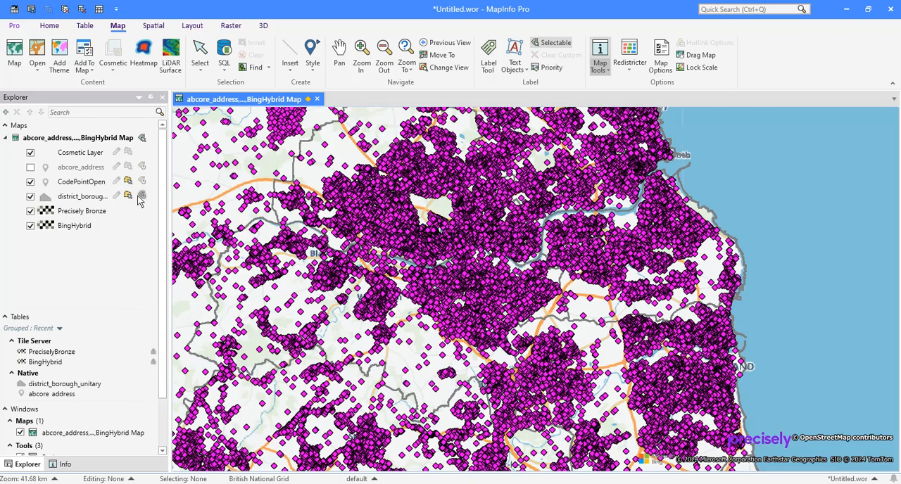
left_click(82, 197)
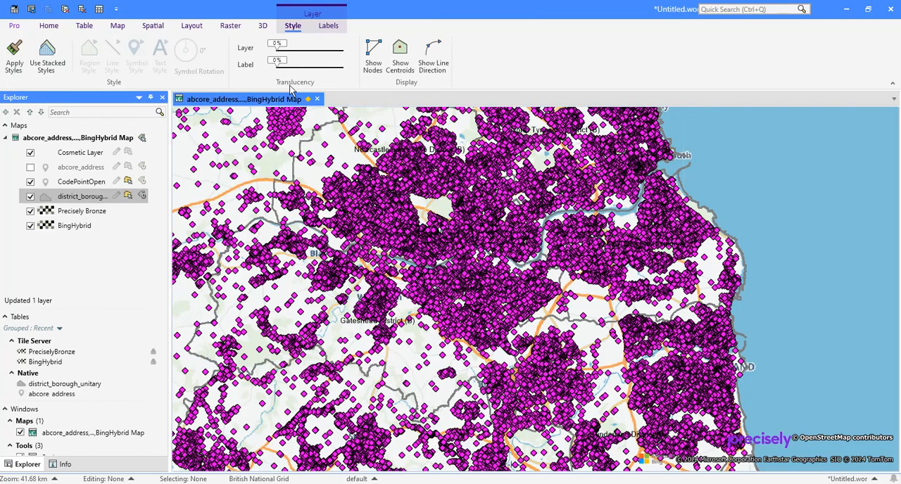
left_click(328, 25)
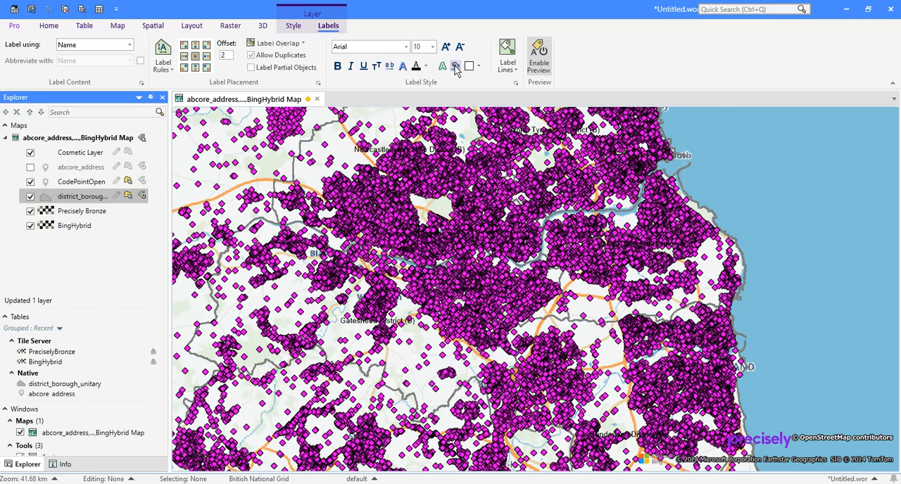
left_click(338, 66)
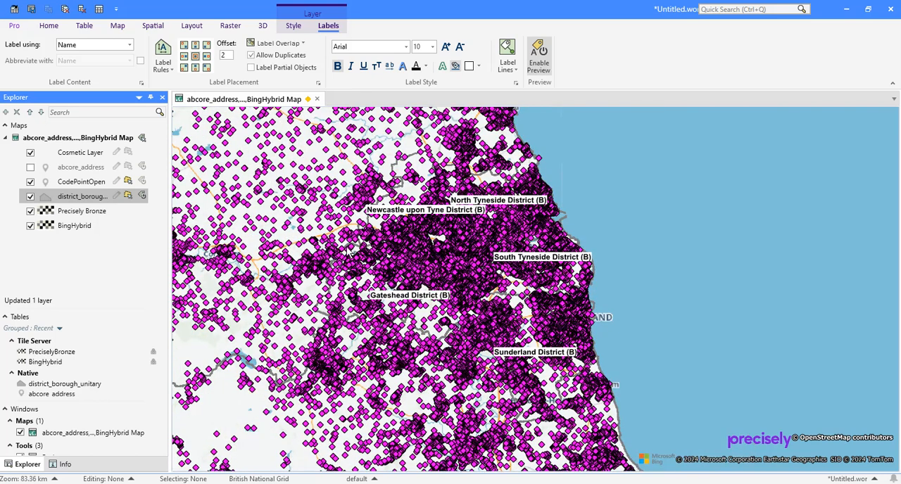
mouse_move(363, 254)
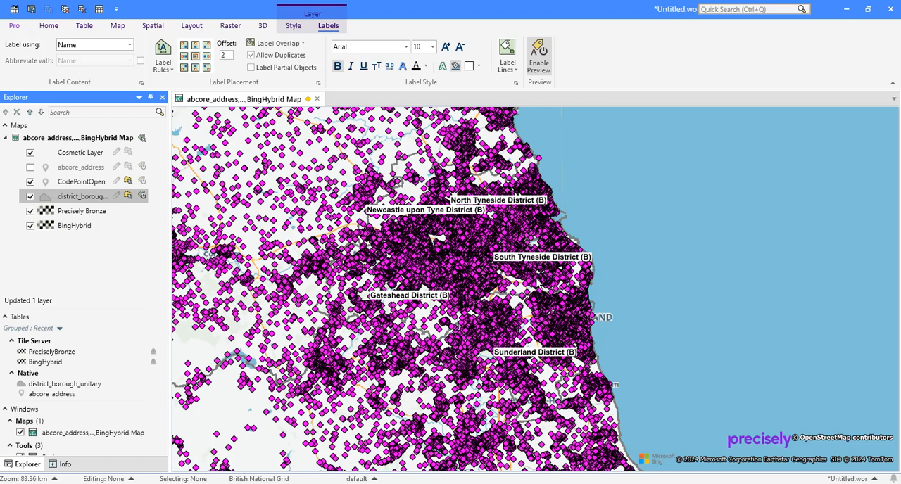
mouse_move(607, 410)
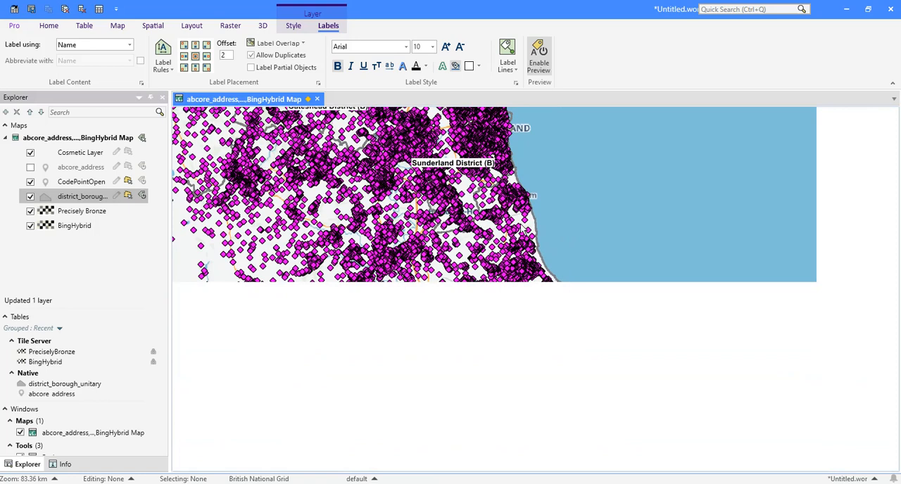
mouse_move(523, 228)
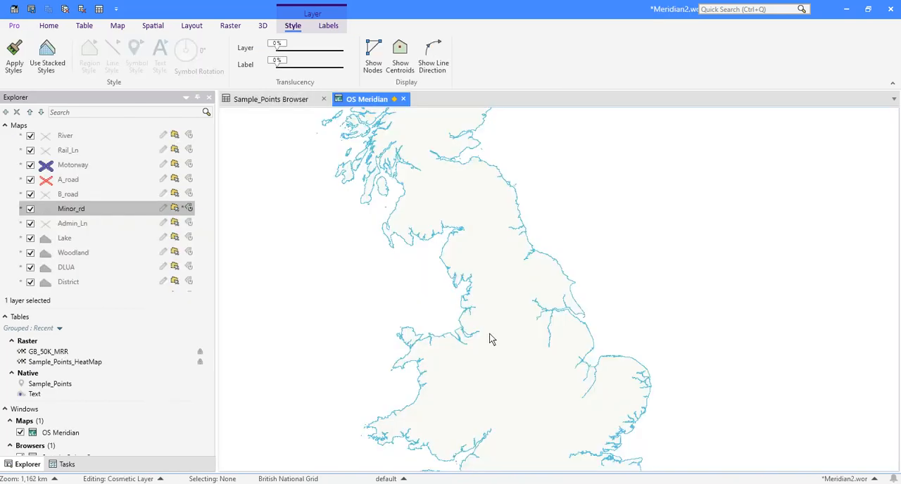
mouse_move(493, 313)
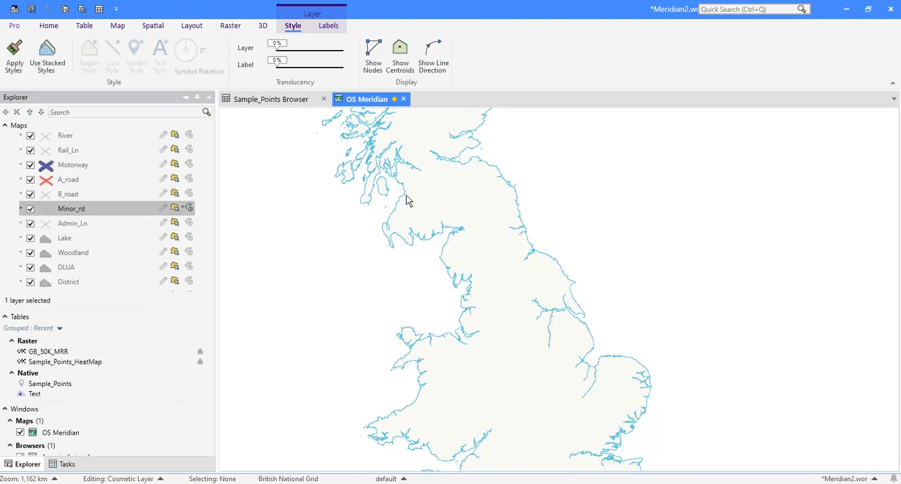
mouse_move(524, 251)
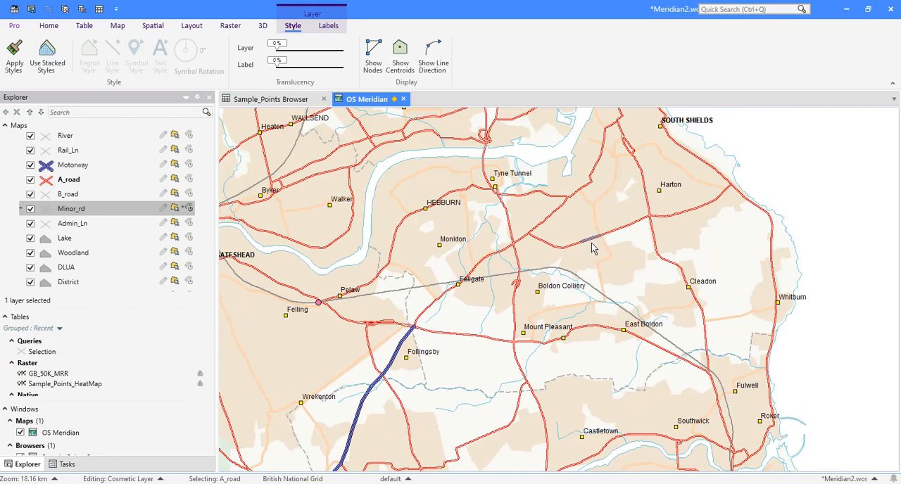
mouse_move(552, 277)
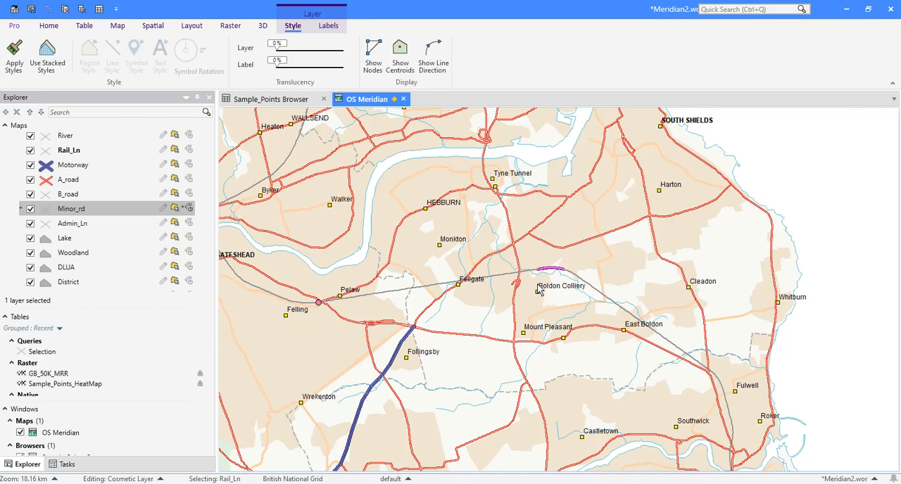
mouse_move(528, 286)
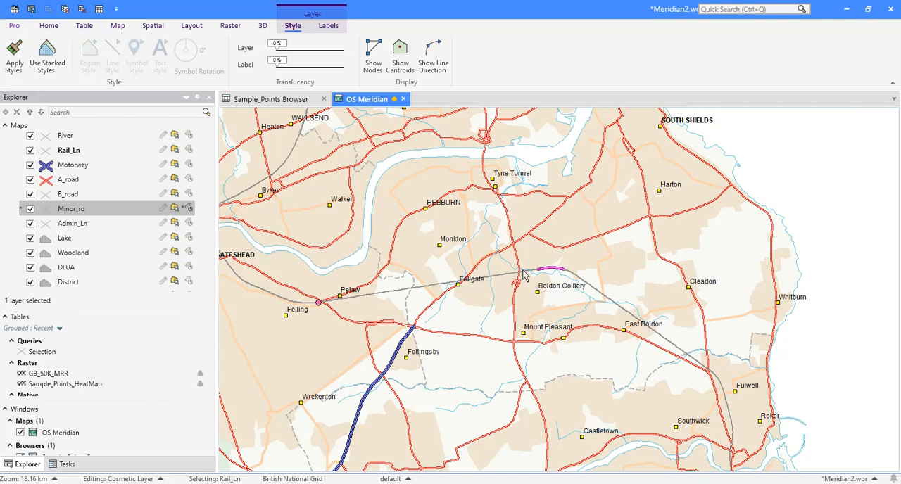
mouse_move(560, 225)
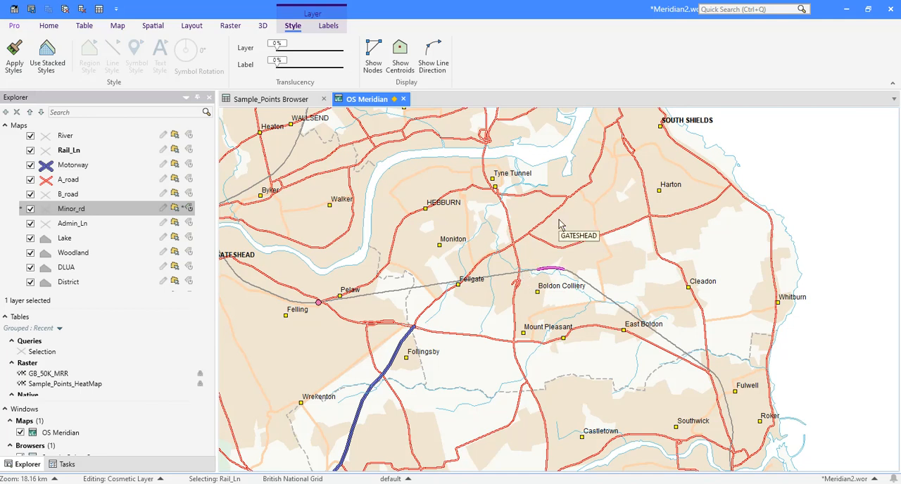
mouse_move(687, 204)
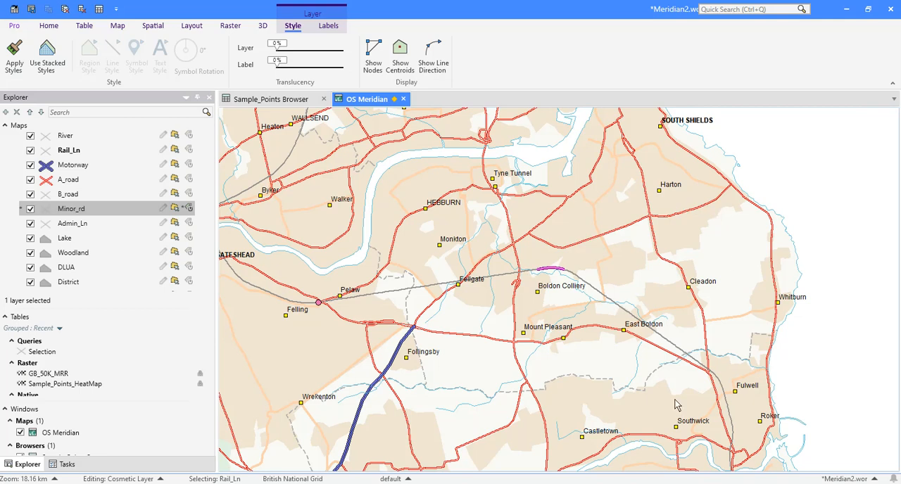
mouse_move(669, 393)
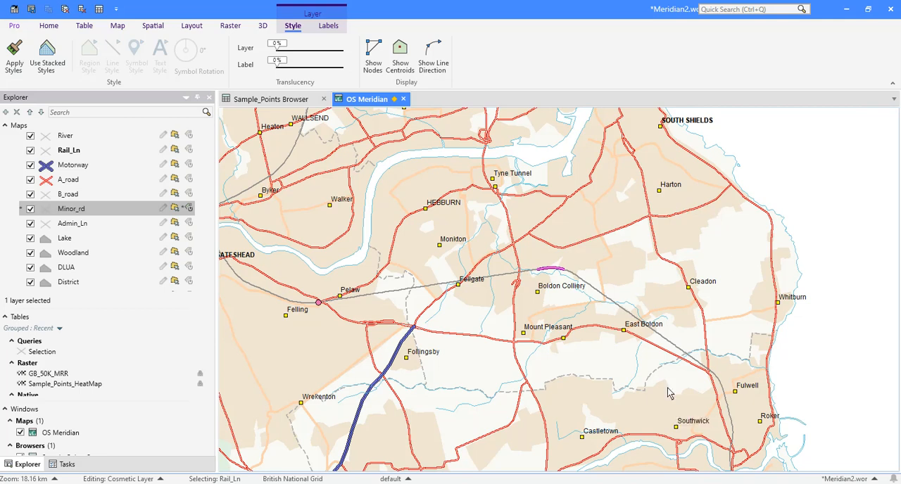
mouse_move(673, 383)
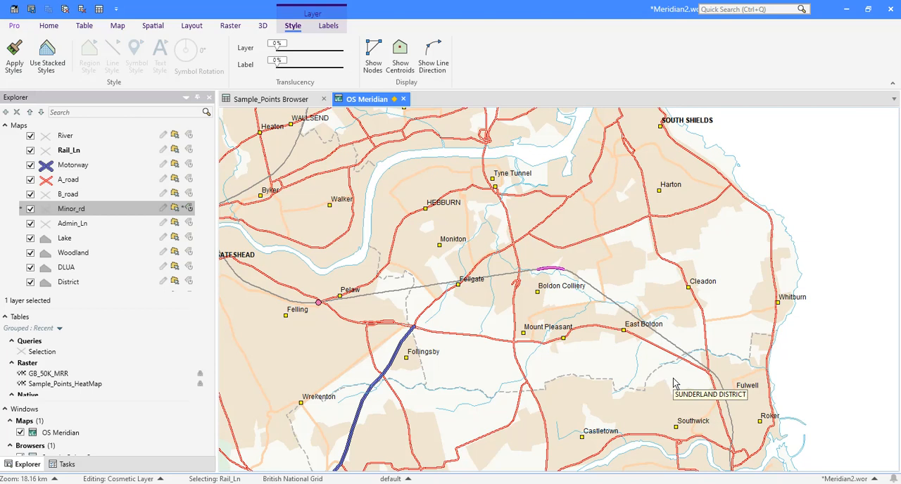
mouse_move(322, 213)
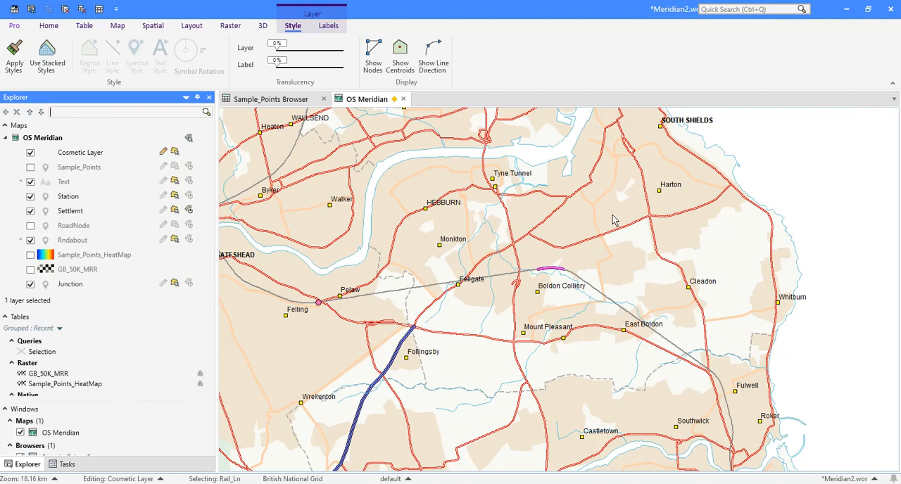
Step: Turn on the Sample_Points, Sample_Points_HeatMap and GB_50K_MRR raster layers over Newcastle
scroll("down", 3)
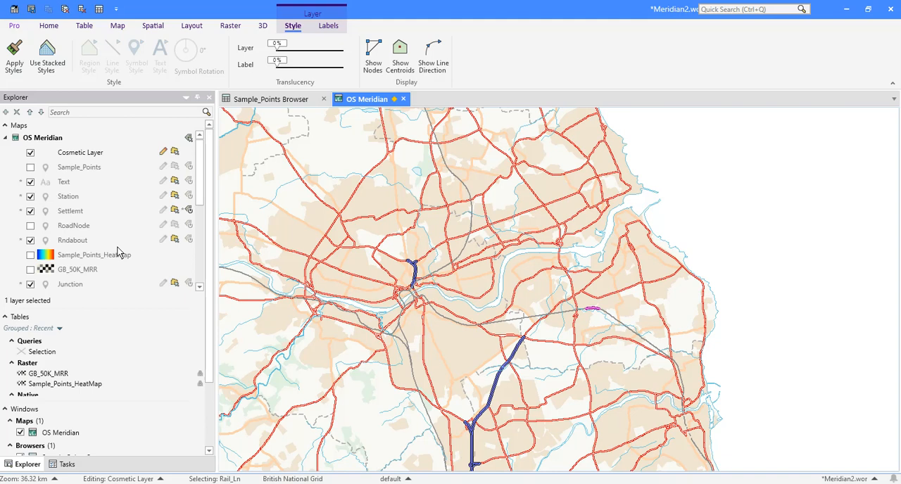
mouse_move(526, 267)
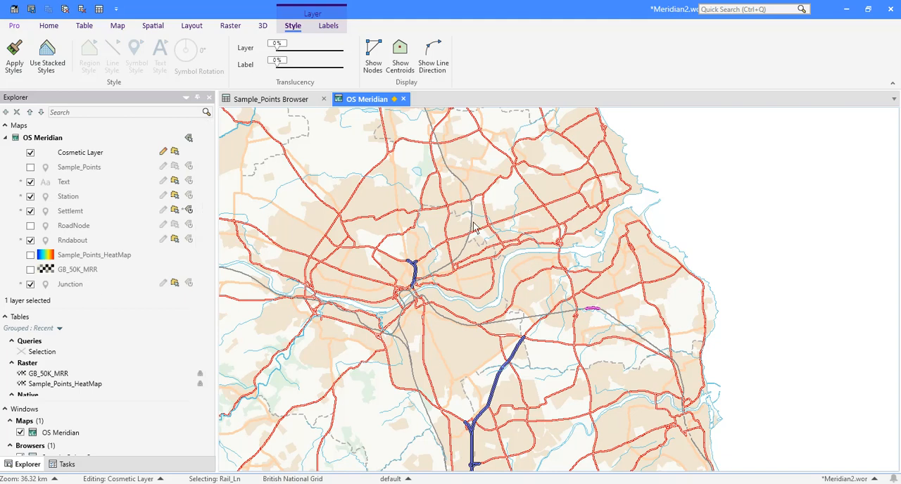
mouse_move(316, 259)
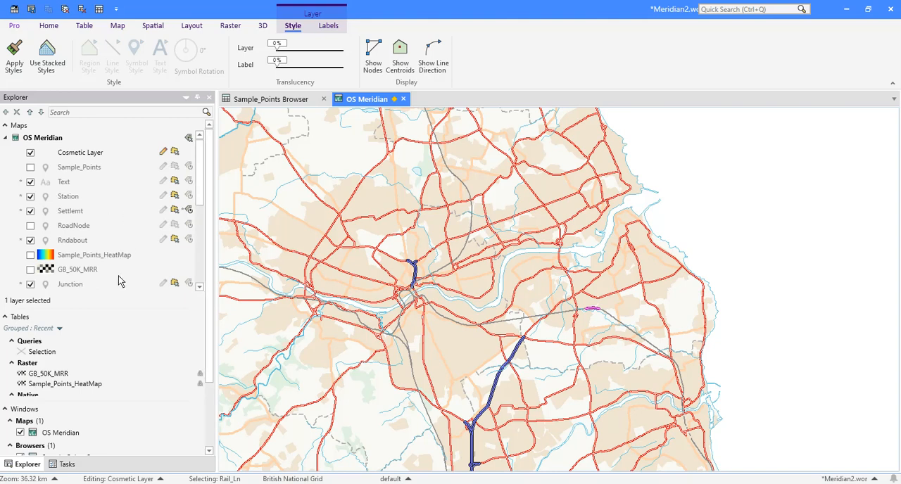
mouse_move(63, 182)
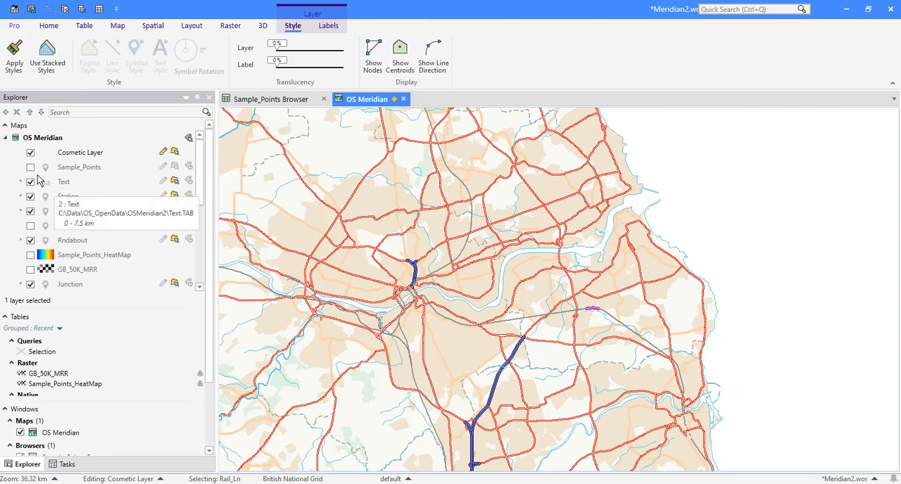
left_click(31, 166)
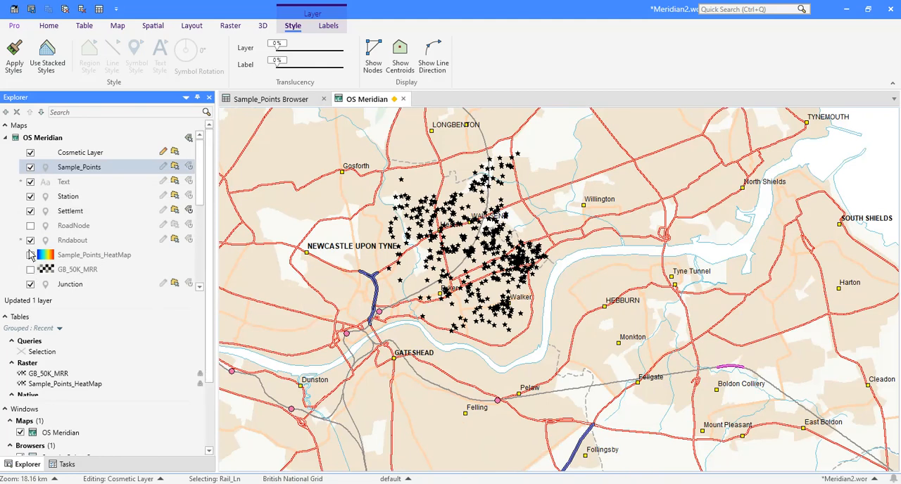
left_click(31, 255)
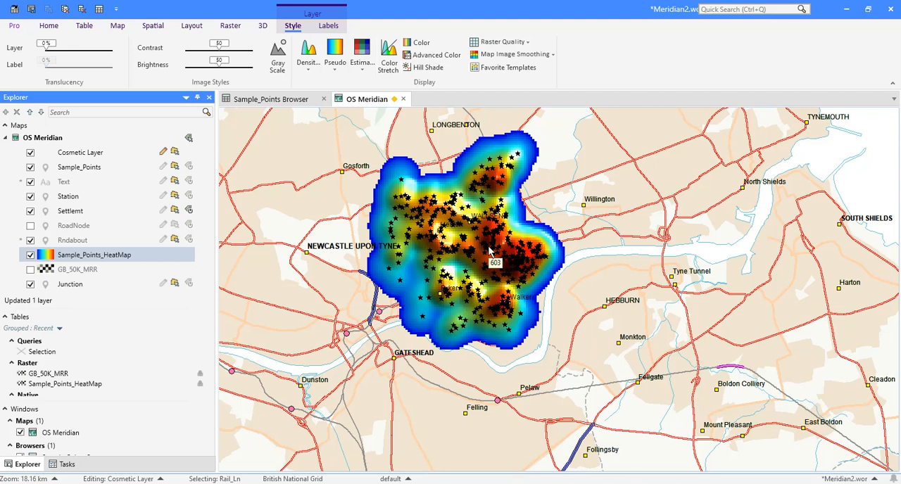
mouse_move(516, 276)
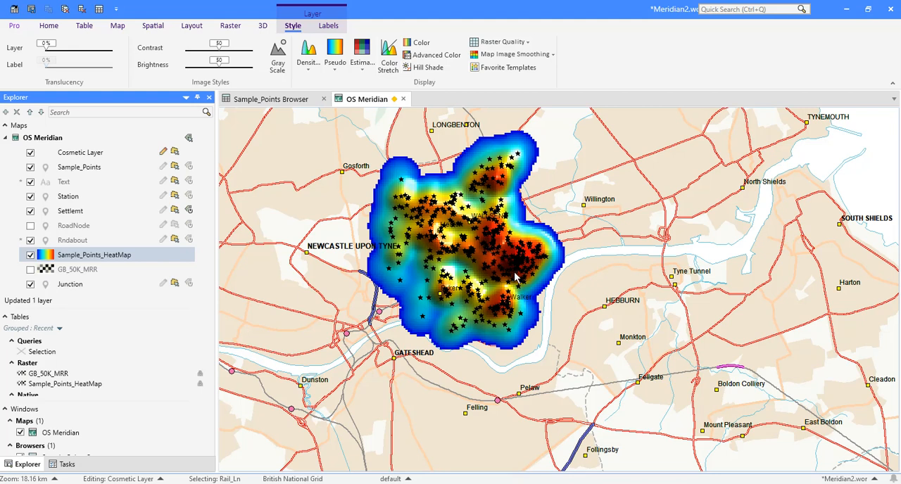
left_click(29, 271)
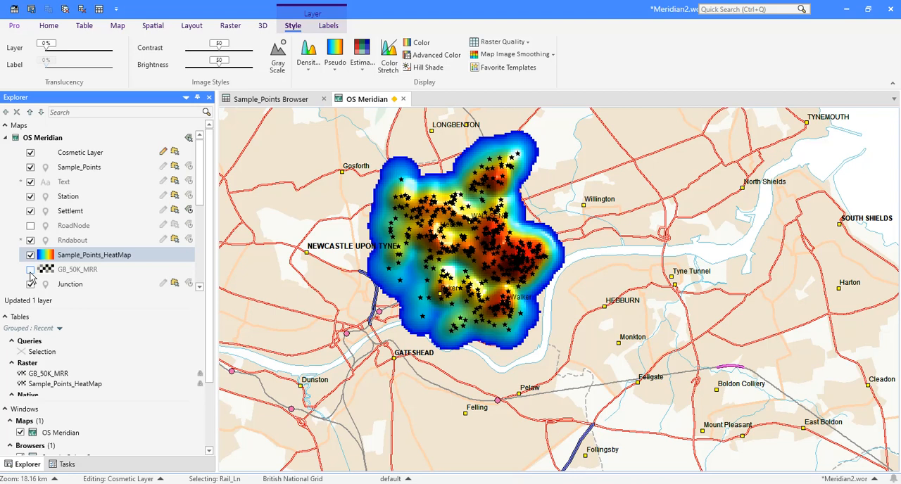
left_click(31, 269)
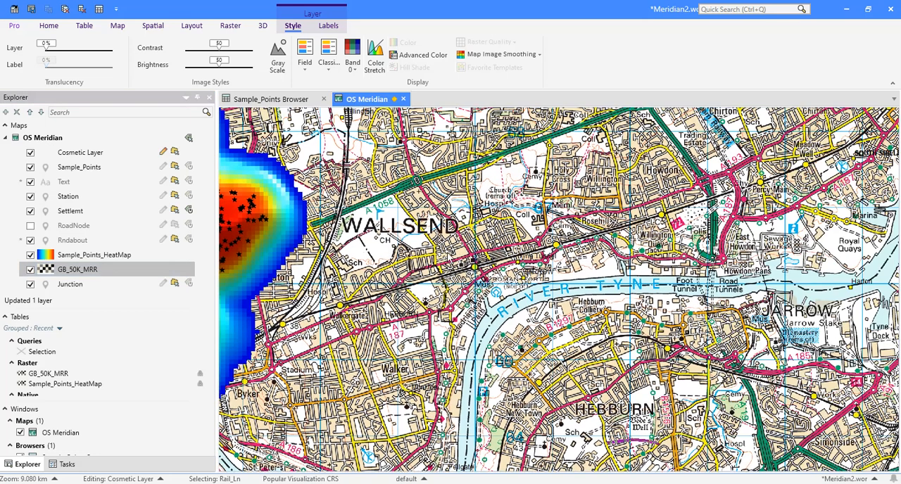
mouse_move(448, 259)
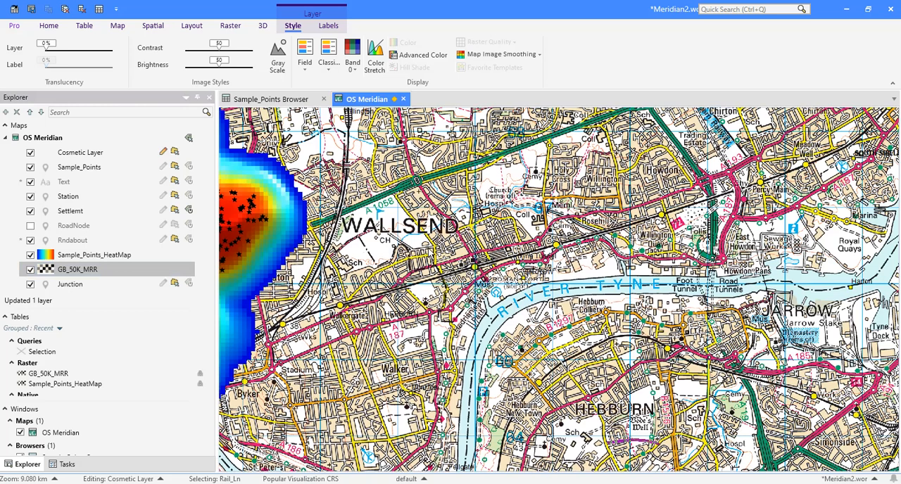
Step: Zoom the map in and out with the mouse wheel to inspect the 50K raster detail
scroll("up", 3)
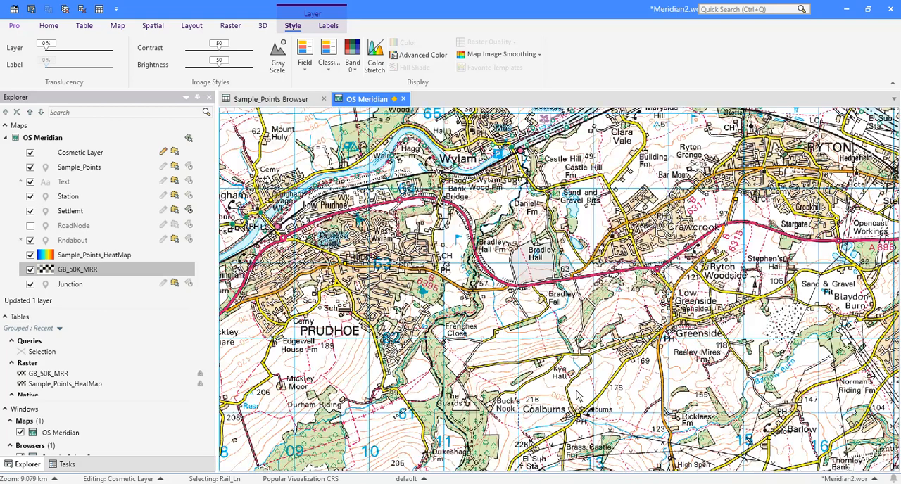
scroll("down", 3)
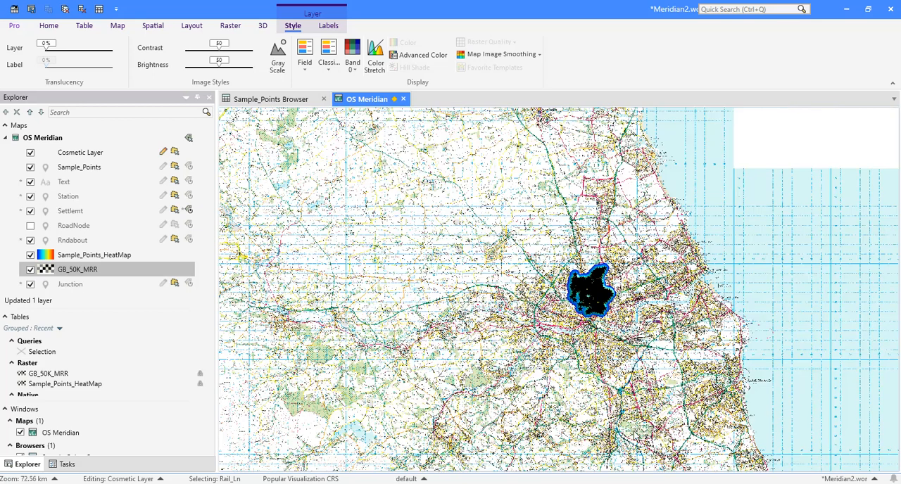
mouse_move(637, 437)
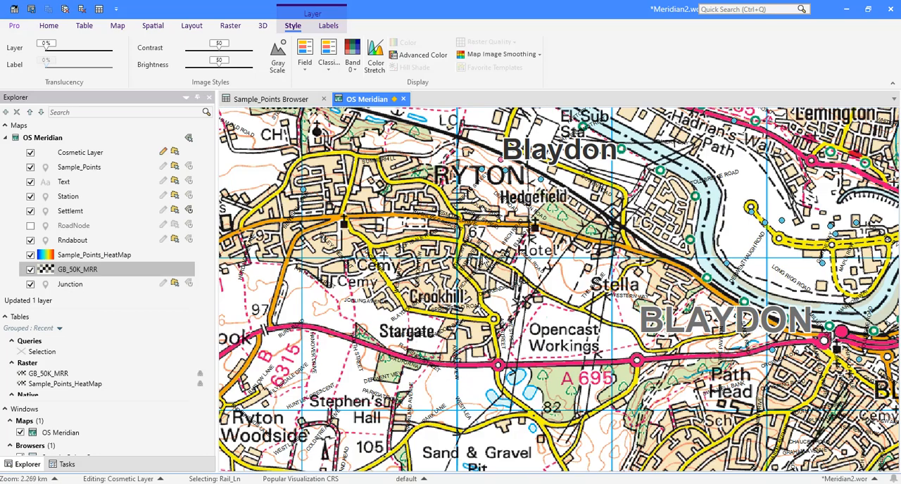
scroll("down", 3)
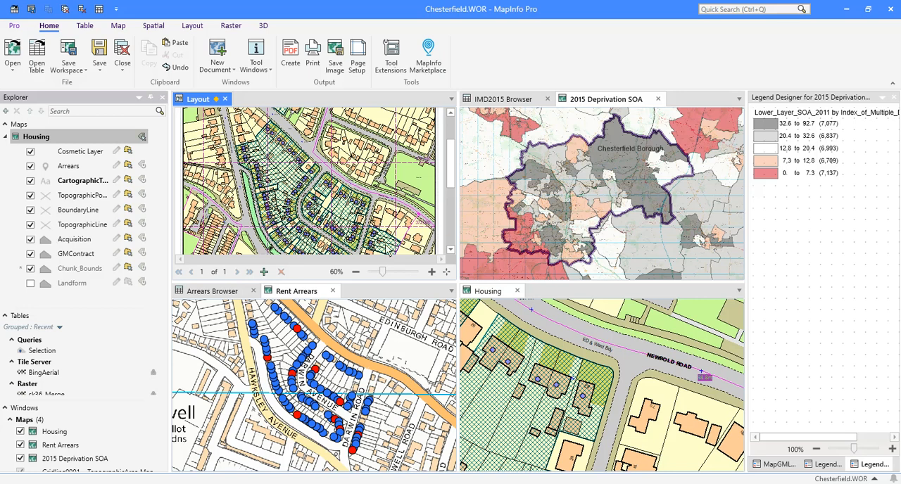
Step: Switch to the Map ribbon to show navigation and layer commands for the Housing map
left_click(488, 290)
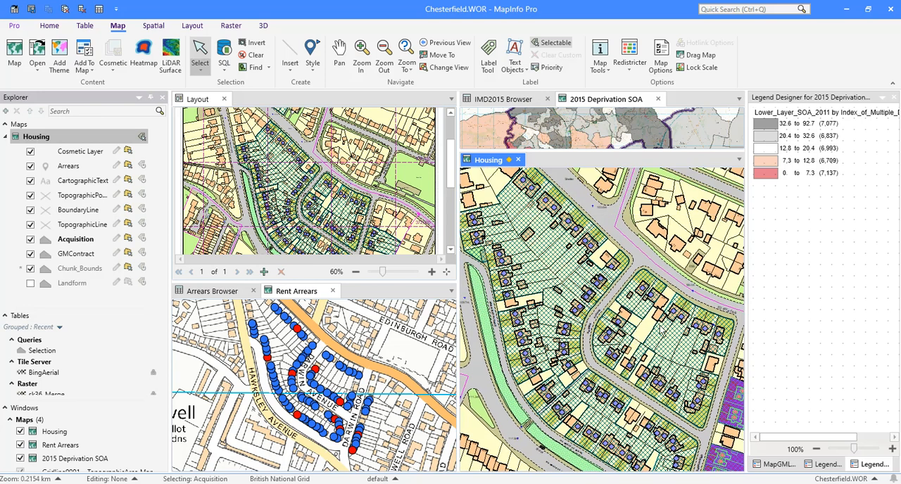
mouse_move(12, 87)
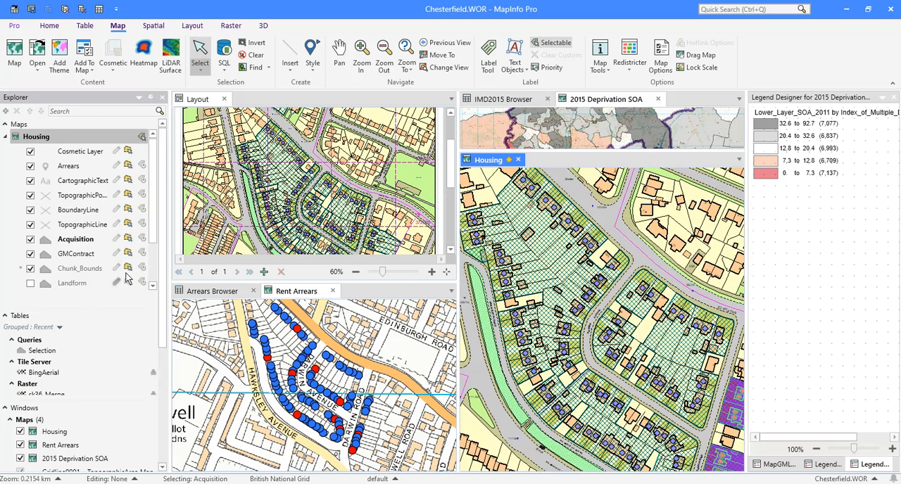
mouse_move(76, 253)
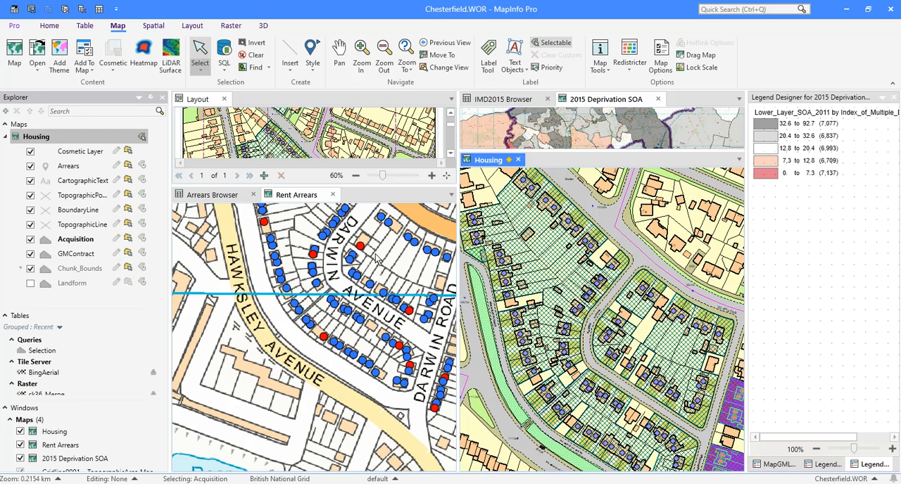
mouse_move(368, 324)
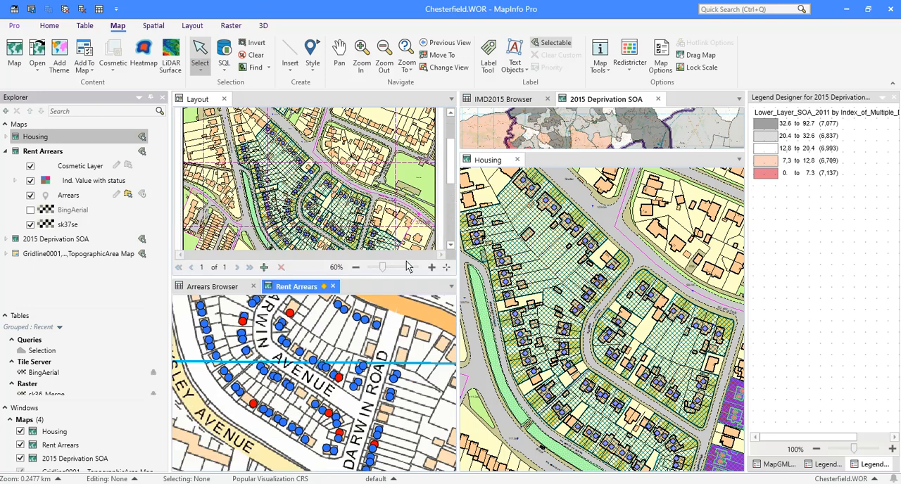
mouse_move(599, 155)
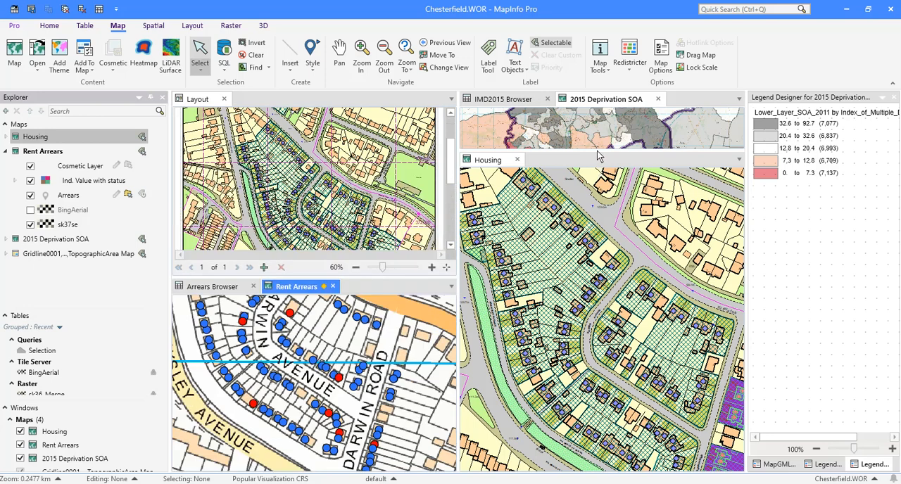
mouse_move(604, 293)
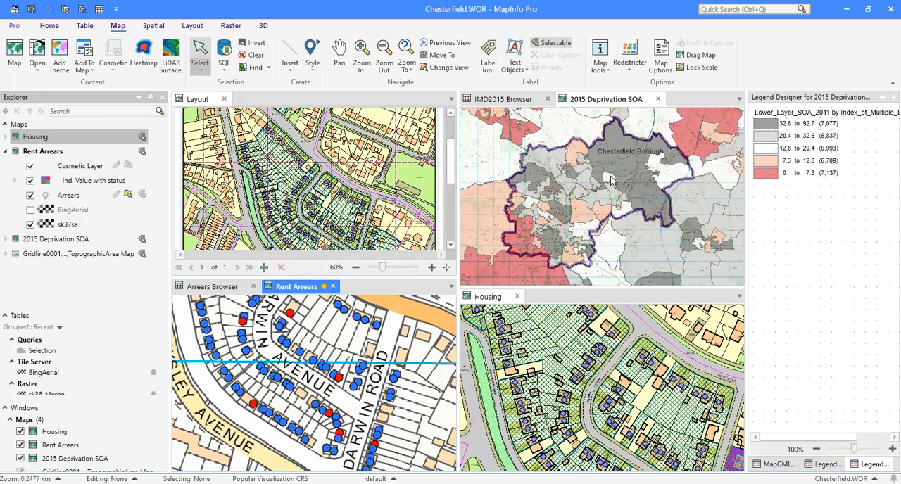
mouse_move(690, 204)
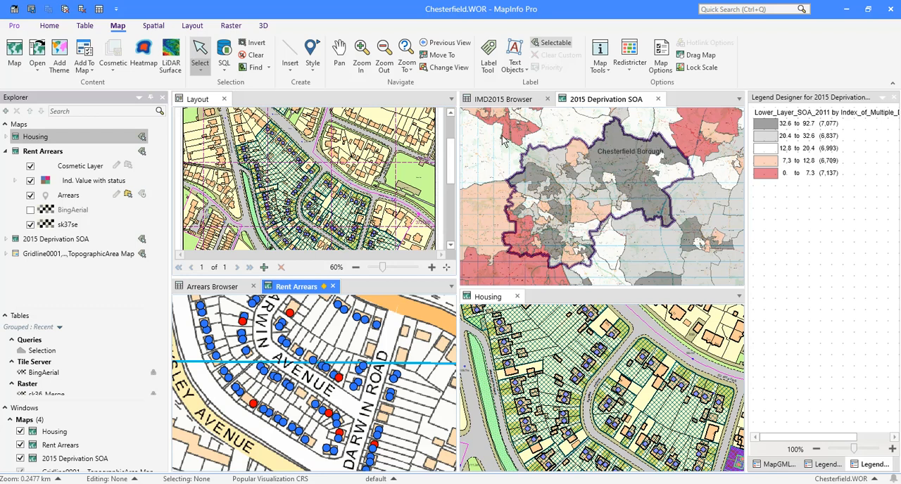
mouse_move(556, 166)
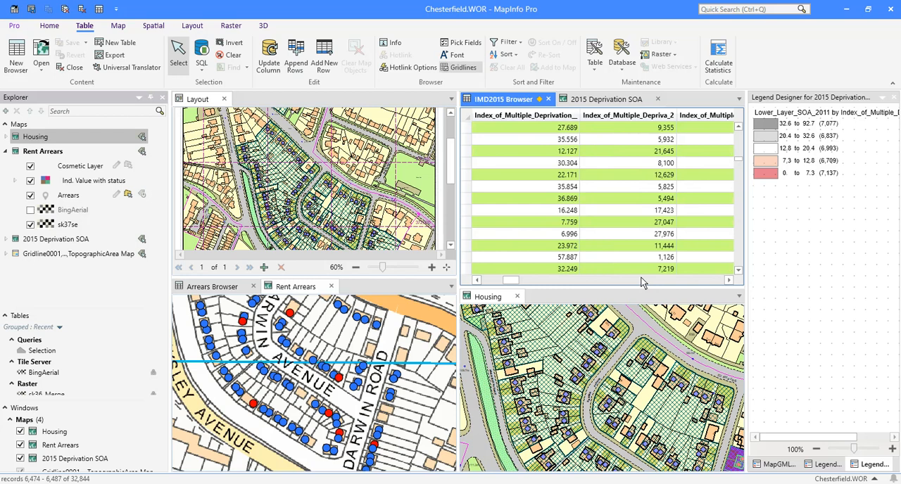
mouse_move(703, 295)
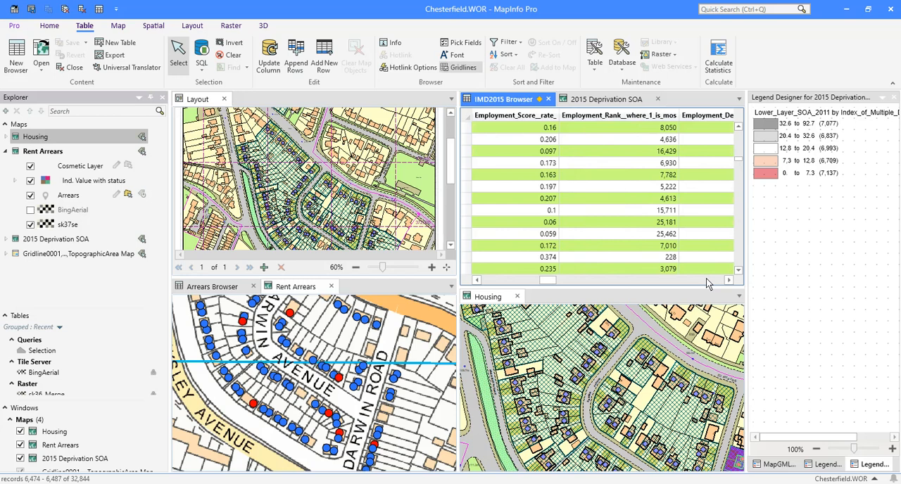
Step: Scroll right through the IMD2015 index columns, then return to the 2015 Deprivation SOA map
scroll("right", 3)
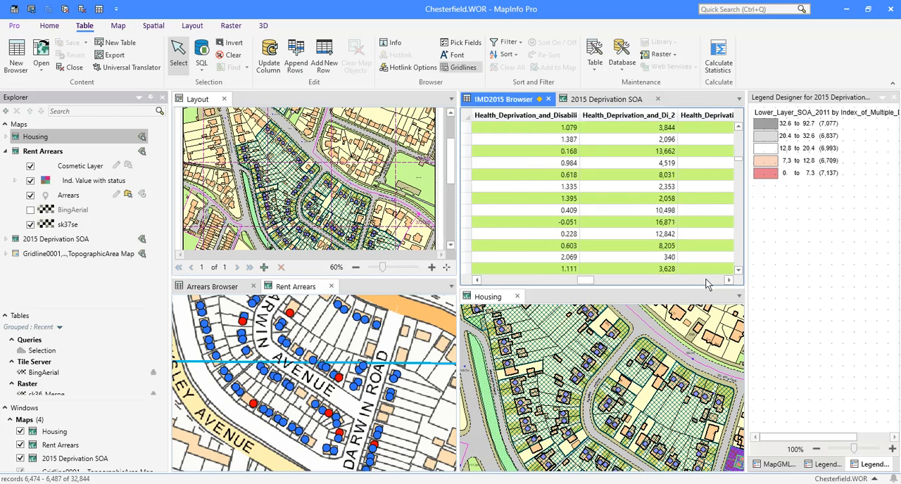
scroll("right", 3)
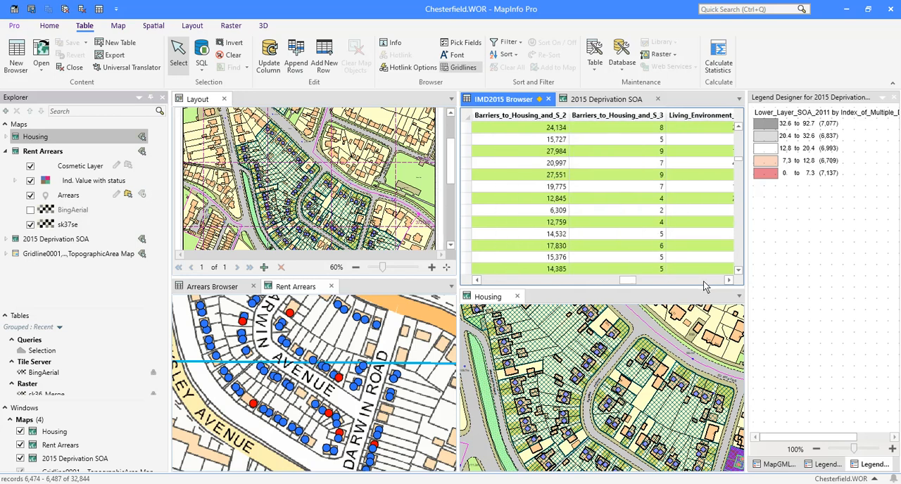
scroll("right", 3)
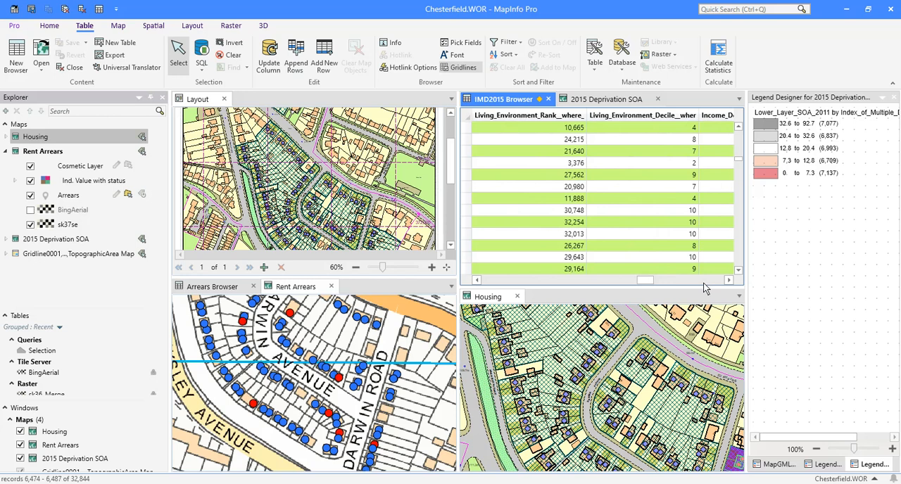
scroll("right", 3)
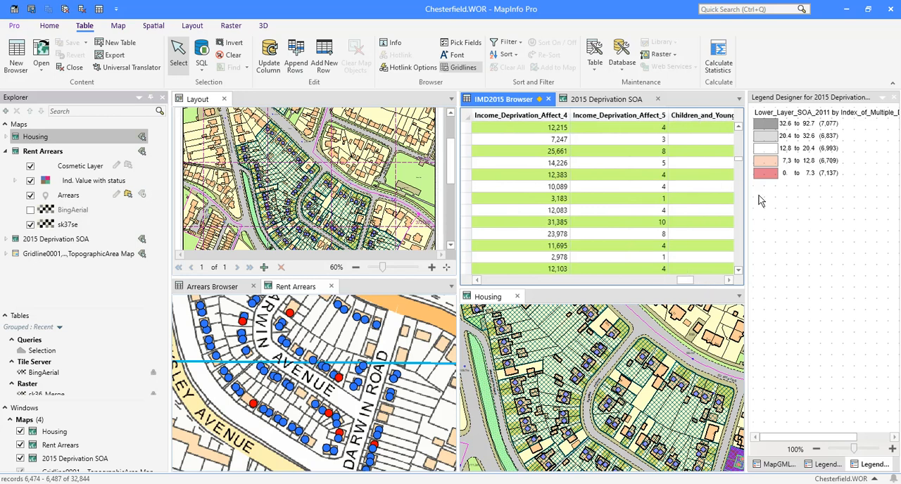
mouse_move(735, 143)
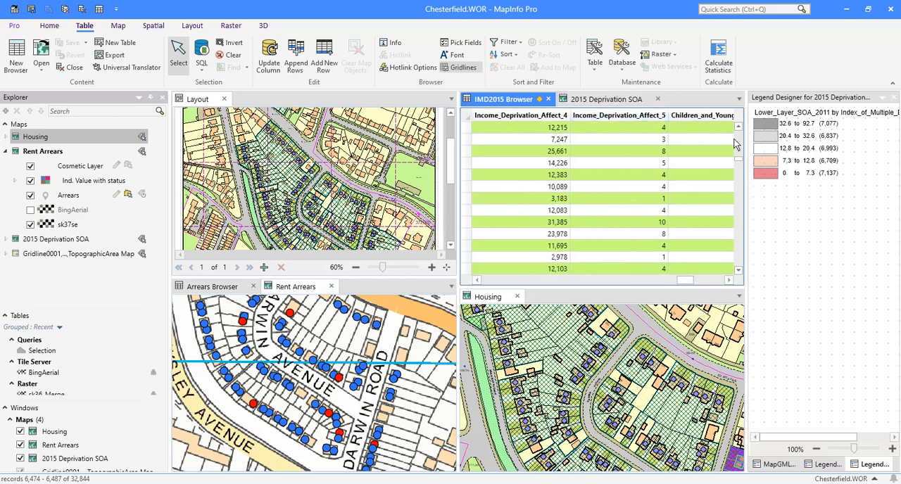
left_click(606, 99)
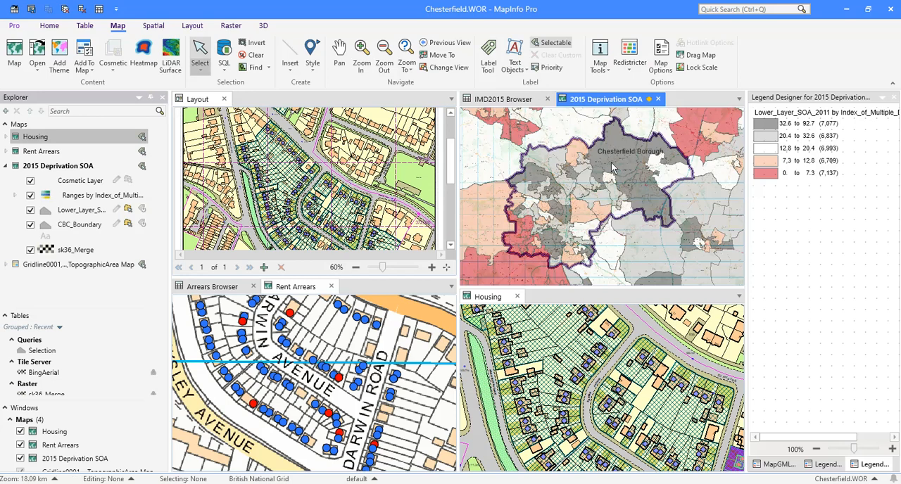
mouse_move(528, 263)
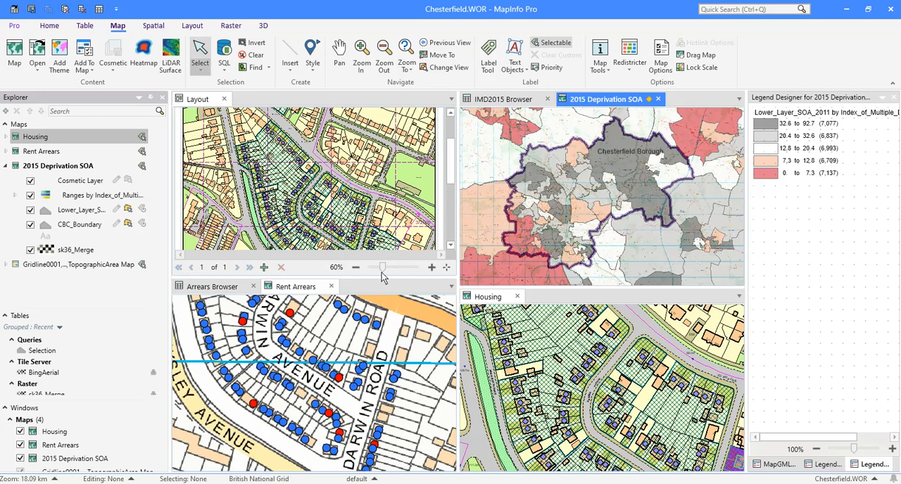
mouse_move(386, 294)
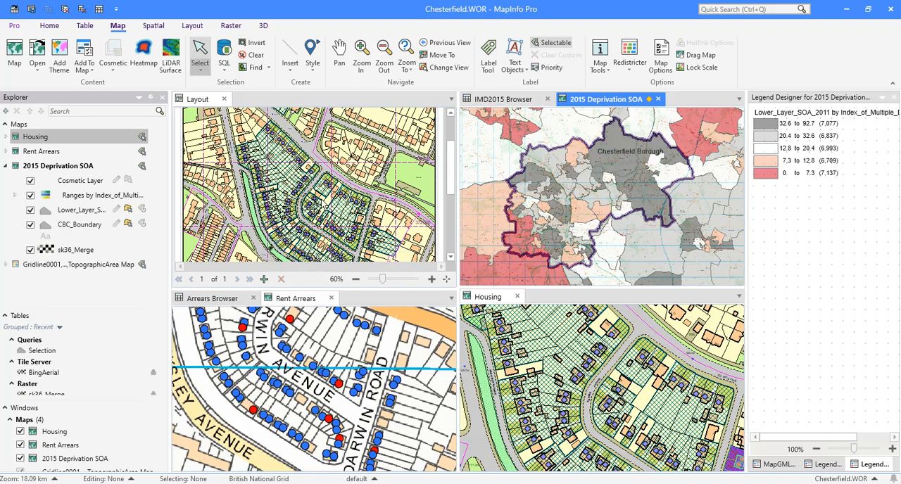
Step: Make the Layout window the active window beside the Chesterfield maps
left_click(197, 99)
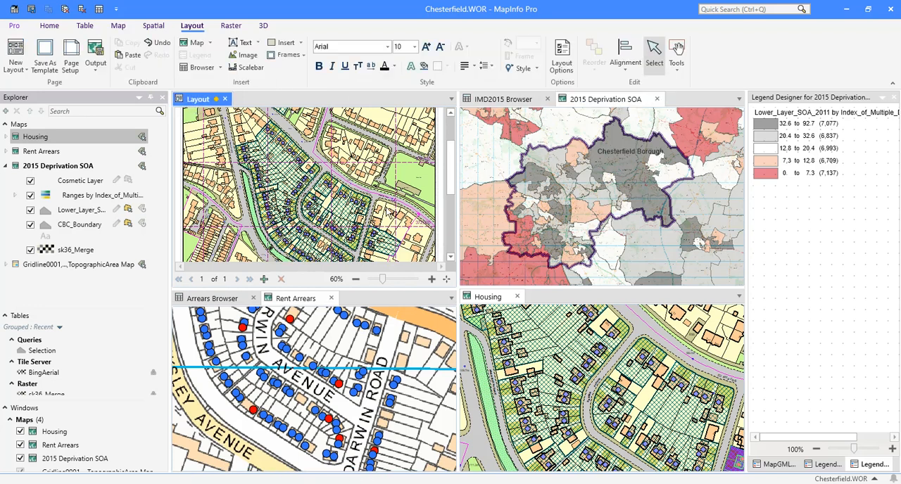
mouse_move(373, 293)
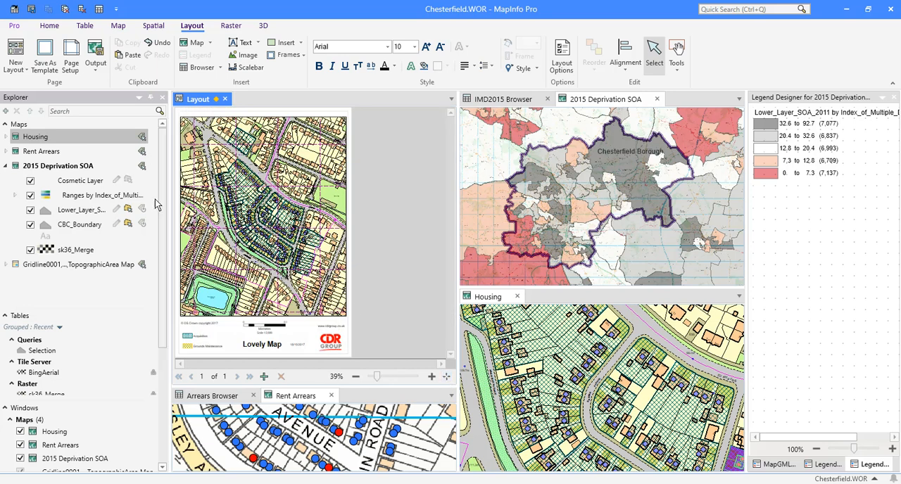
mouse_move(336, 327)
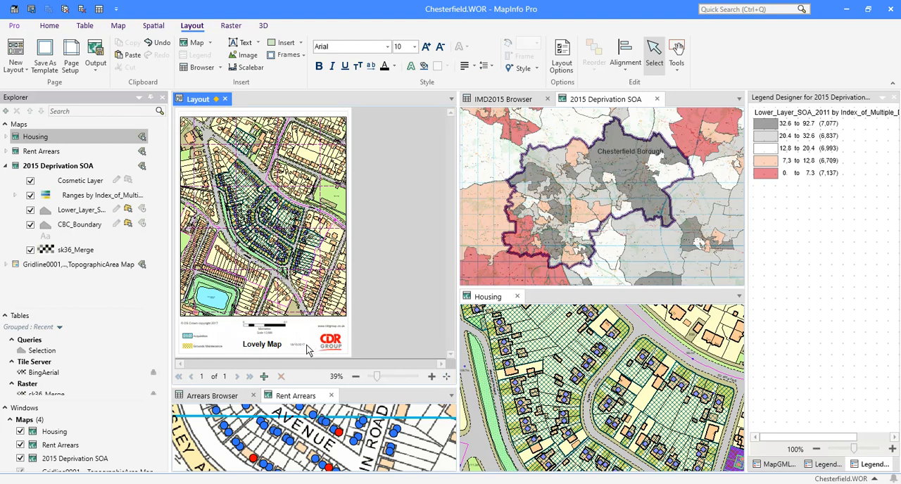
mouse_move(406, 262)
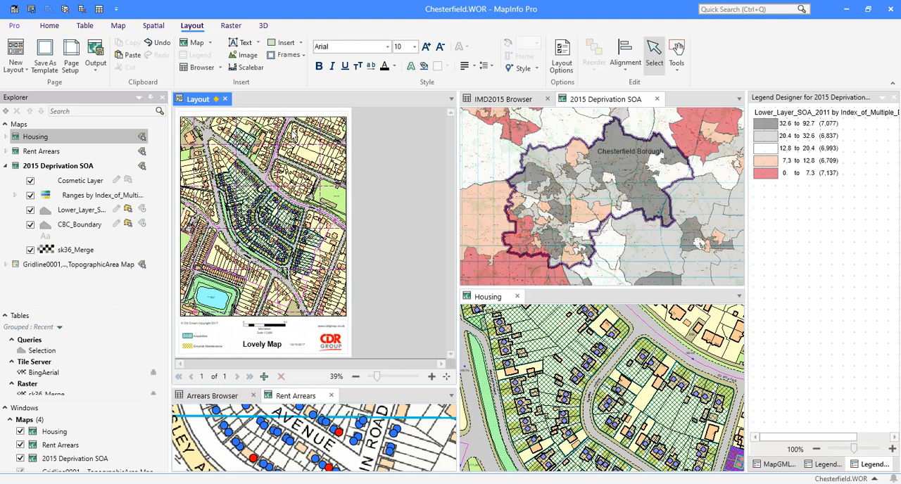
mouse_move(406, 303)
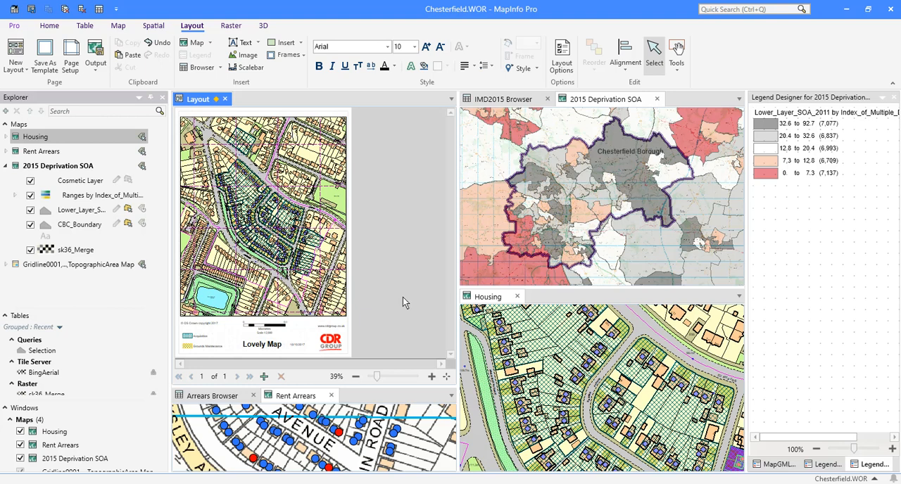
mouse_move(259, 233)
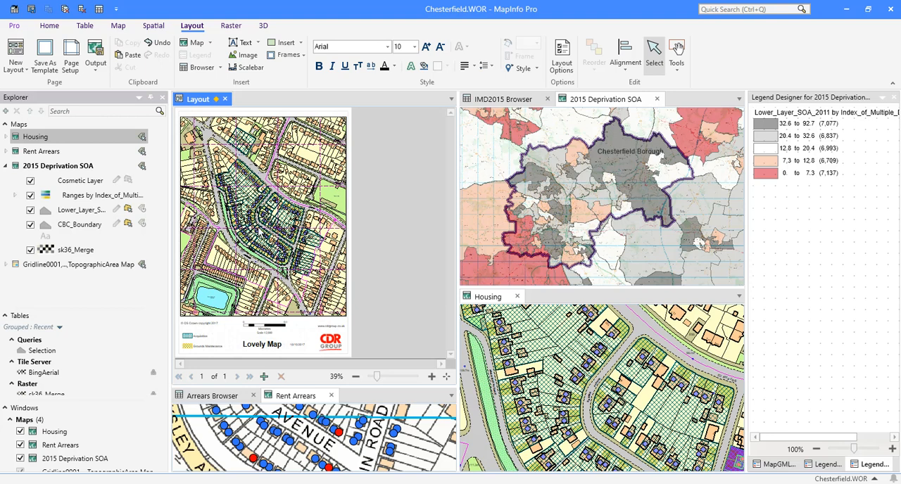
mouse_move(392, 361)
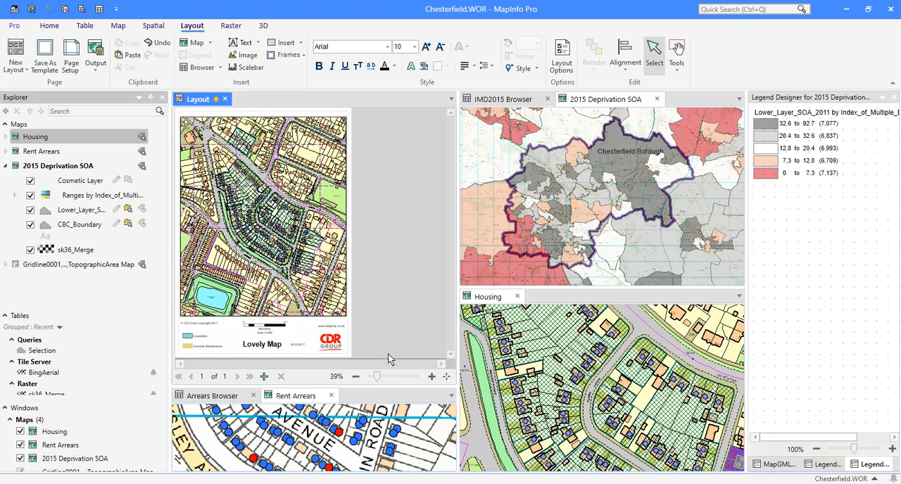
mouse_move(400, 350)
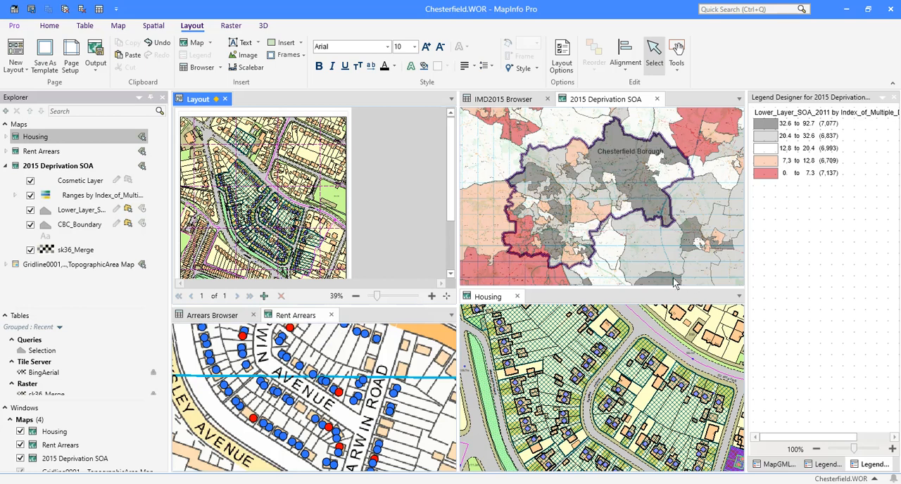
mouse_move(600, 134)
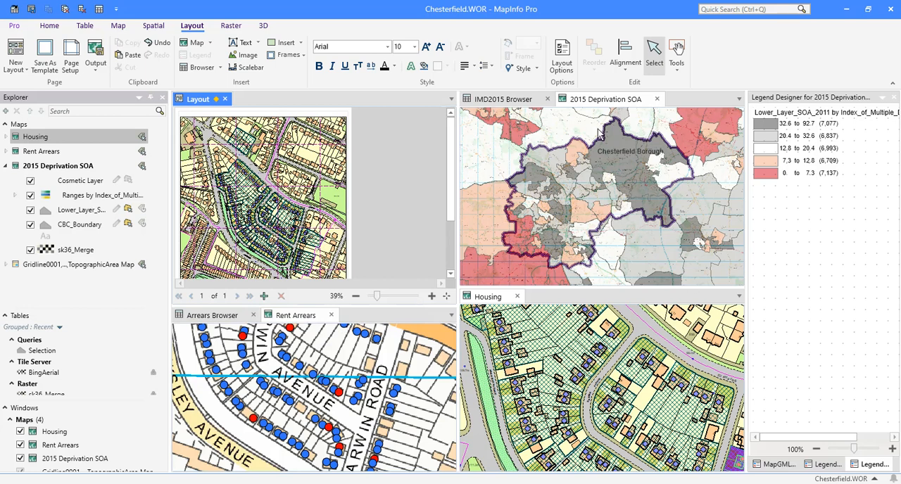
mouse_move(569, 166)
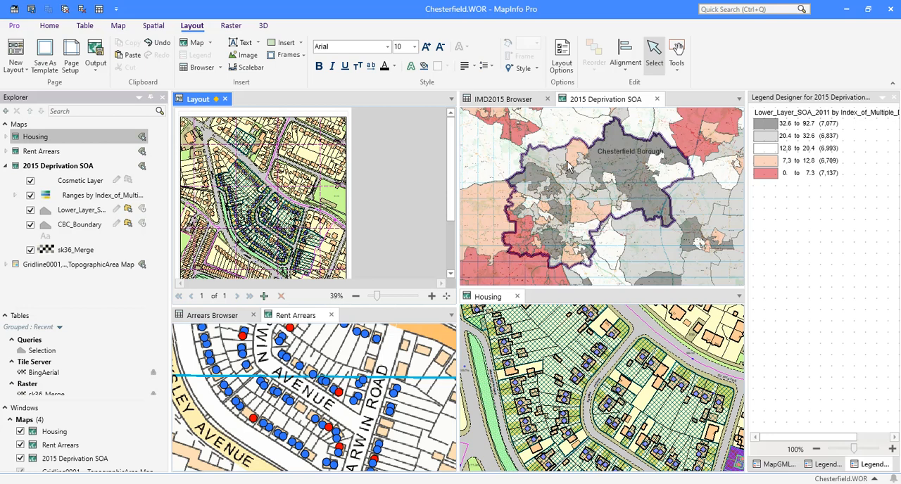
mouse_move(552, 160)
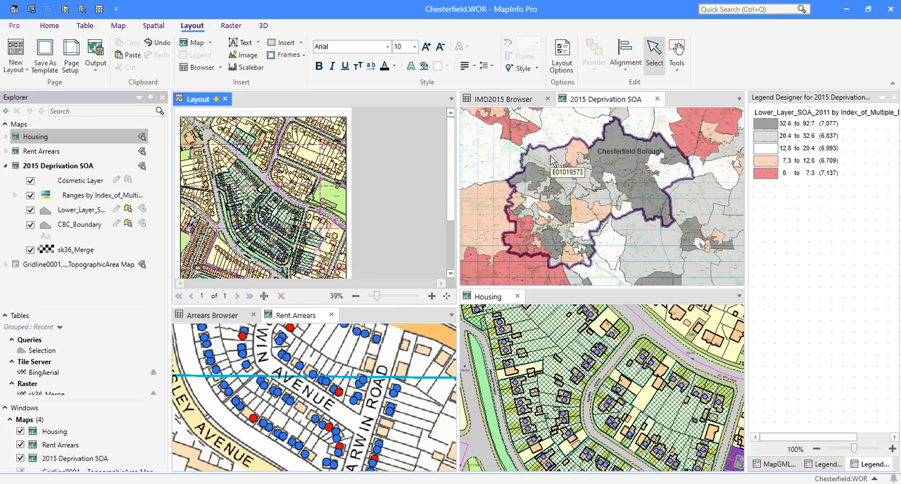
Step: Bring the IMD2015 Browser table forward over the map windows
left_click(499, 99)
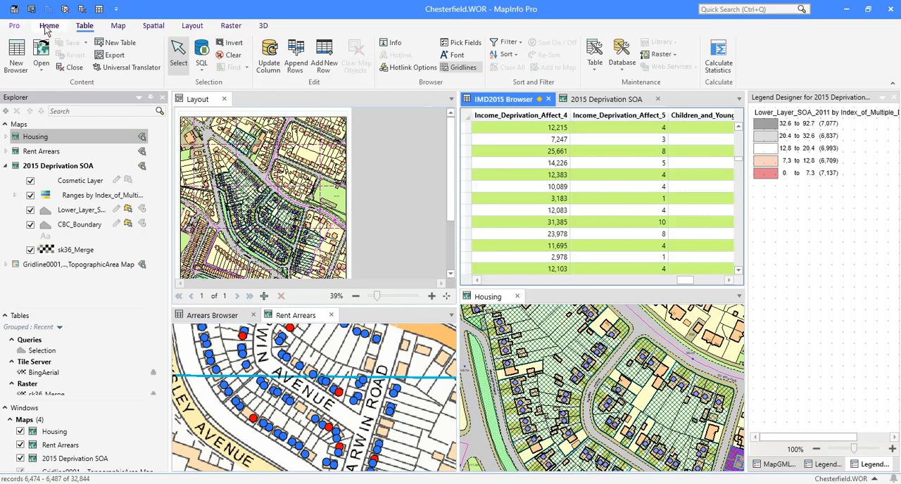
Step: Review the Home, Table, Map and Spatial ribbons with the IMD2015 Browser active
left_click(47, 25)
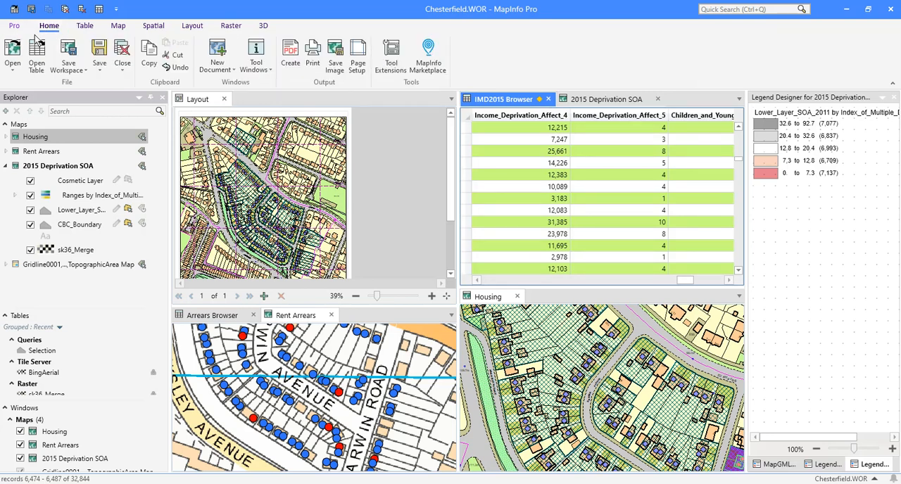
left_click(84, 25)
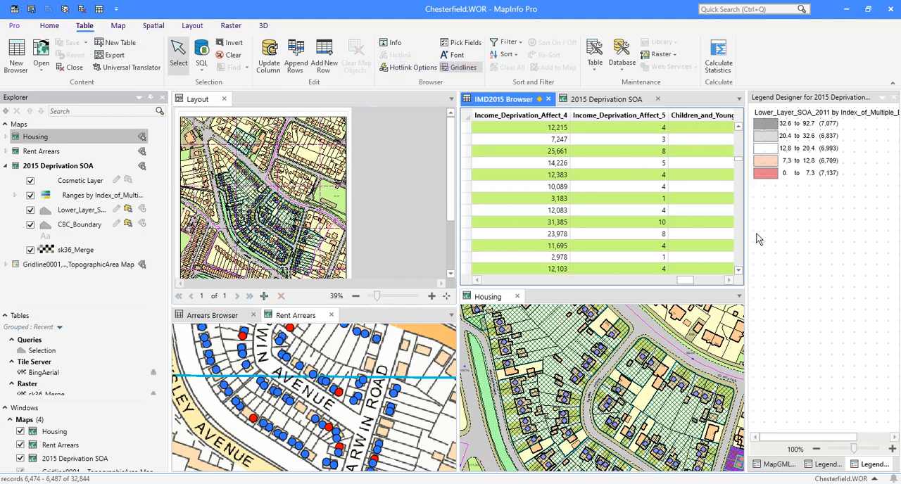
mouse_move(118, 25)
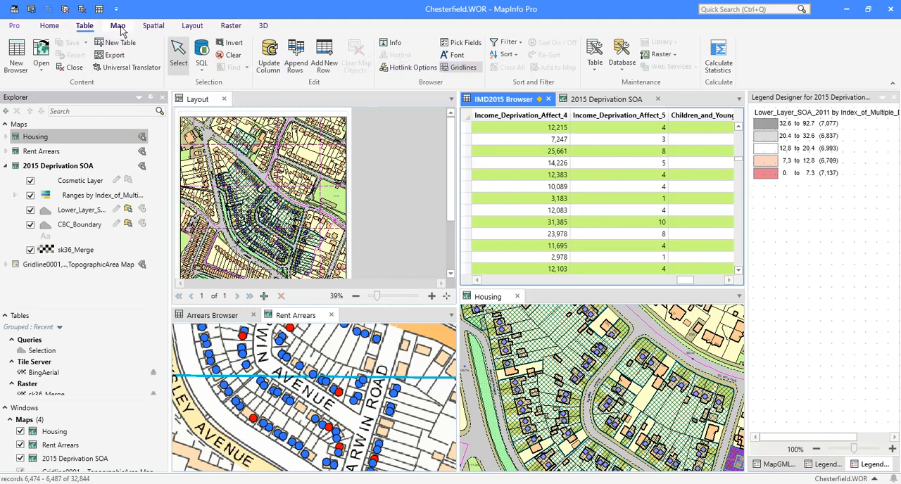
left_click(119, 26)
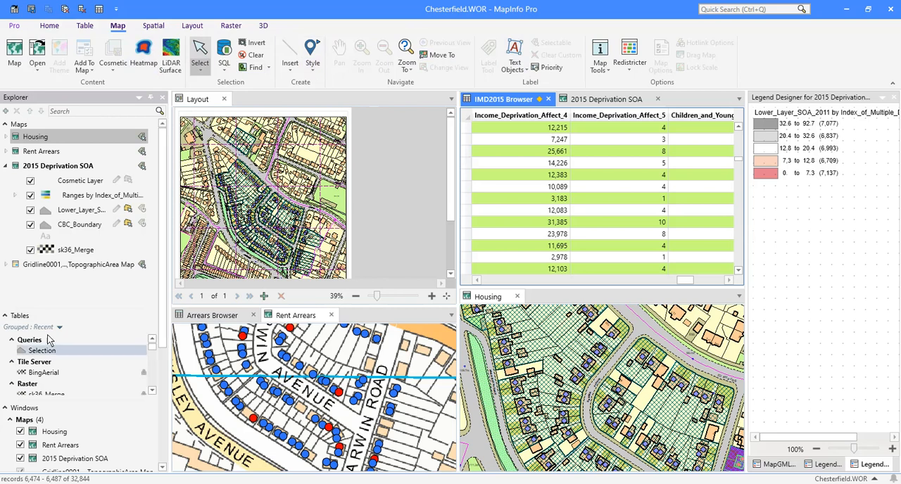
left_click(153, 25)
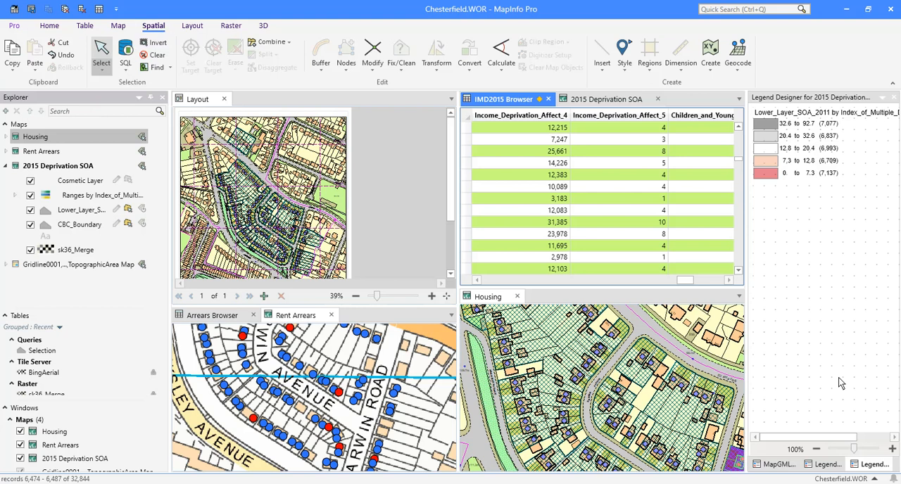
mouse_move(412, 159)
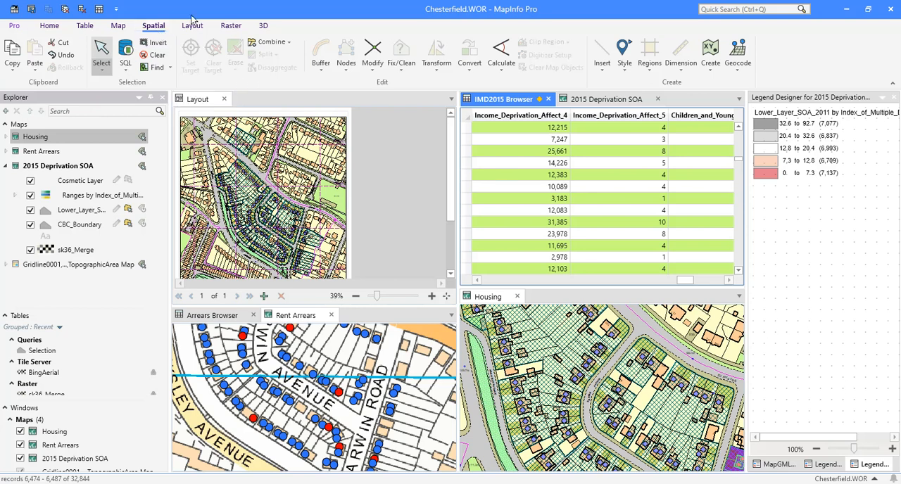
Step: Review the Layout and Raster ribbons and the remaining ribbon tab
left_click(192, 26)
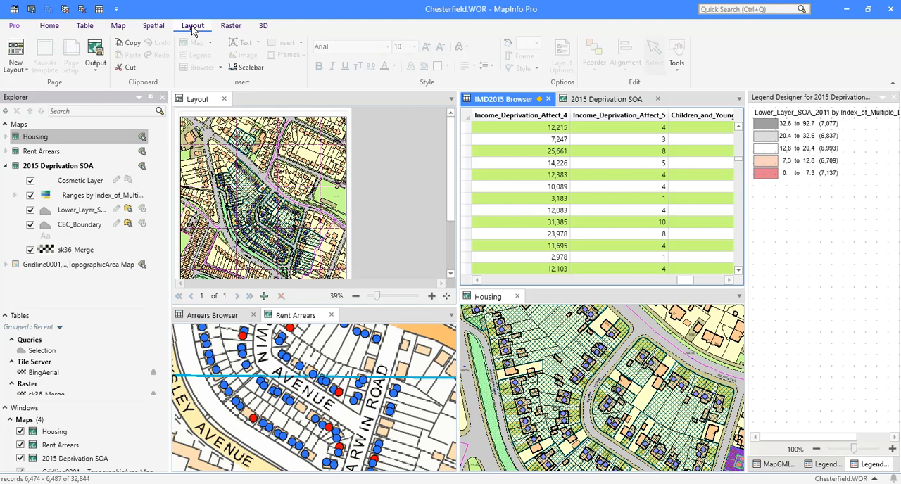
left_click(192, 25)
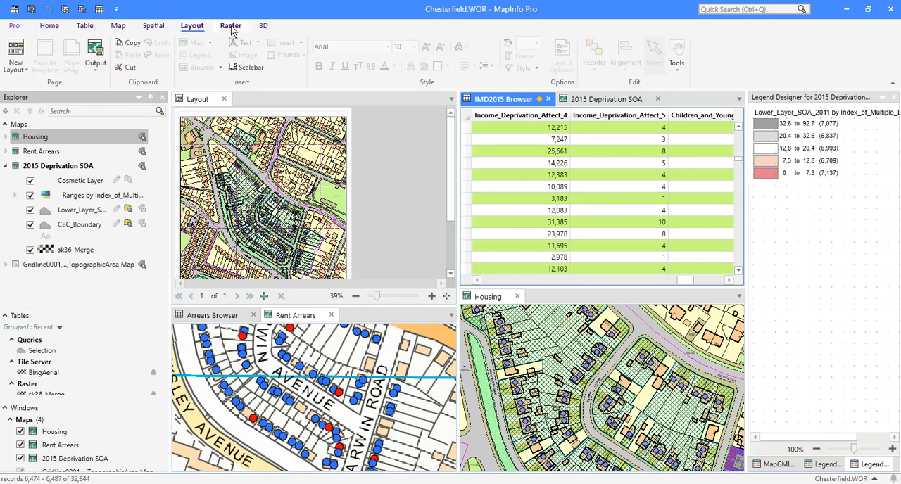
left_click(231, 26)
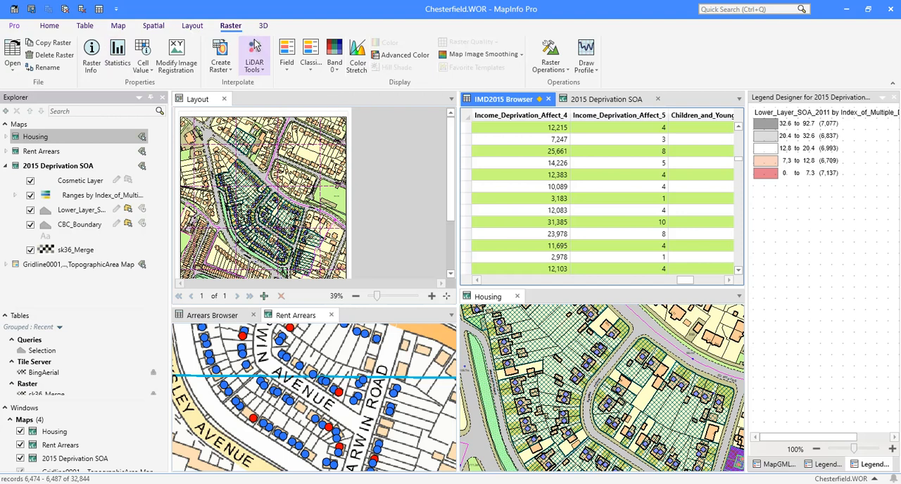
left_click(264, 25)
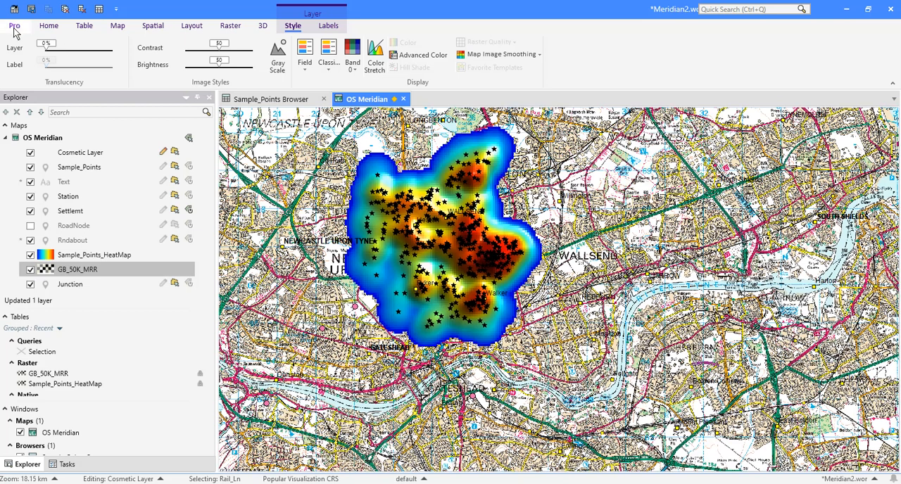
Step: Show the Pro backstage Resources page with MapInfo News and help links
left_click(14, 25)
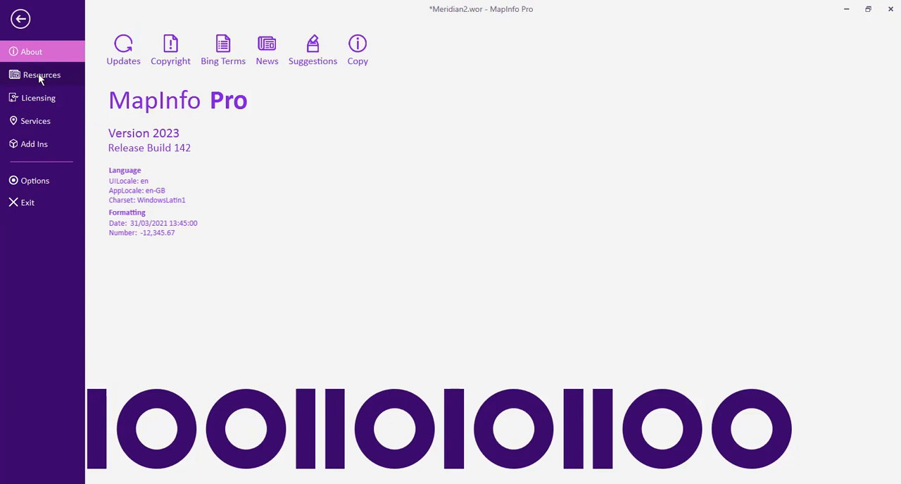
left_click(42, 75)
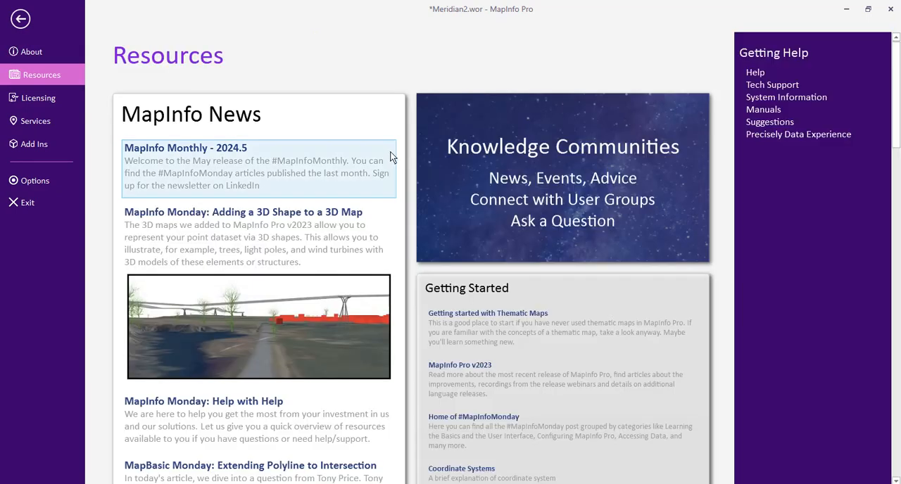
mouse_move(317, 138)
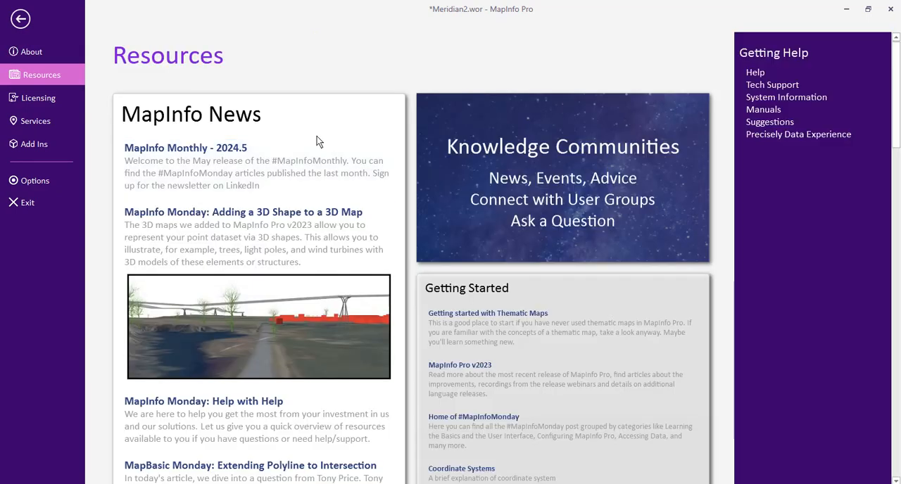
mouse_move(626, 172)
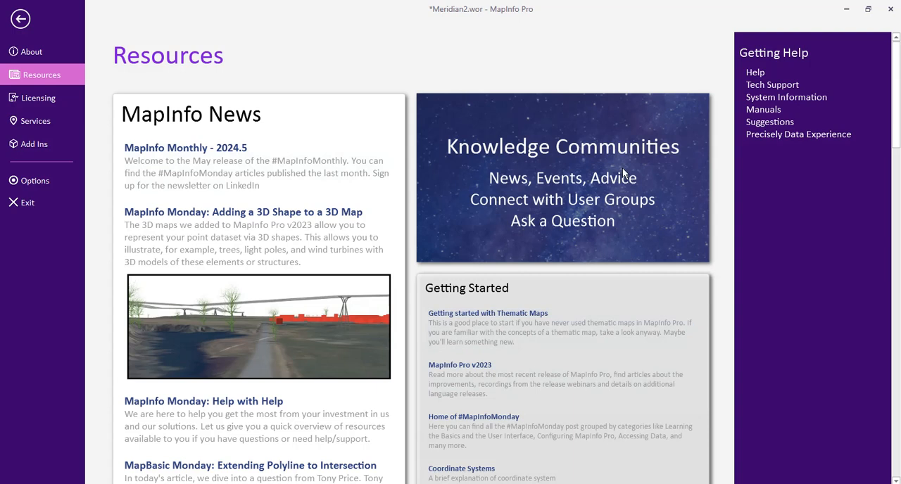
mouse_move(786, 97)
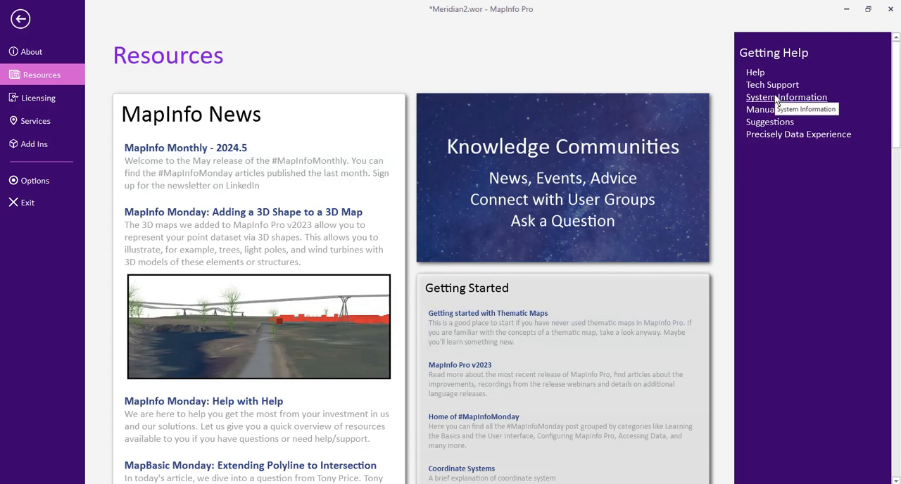
mouse_move(769, 121)
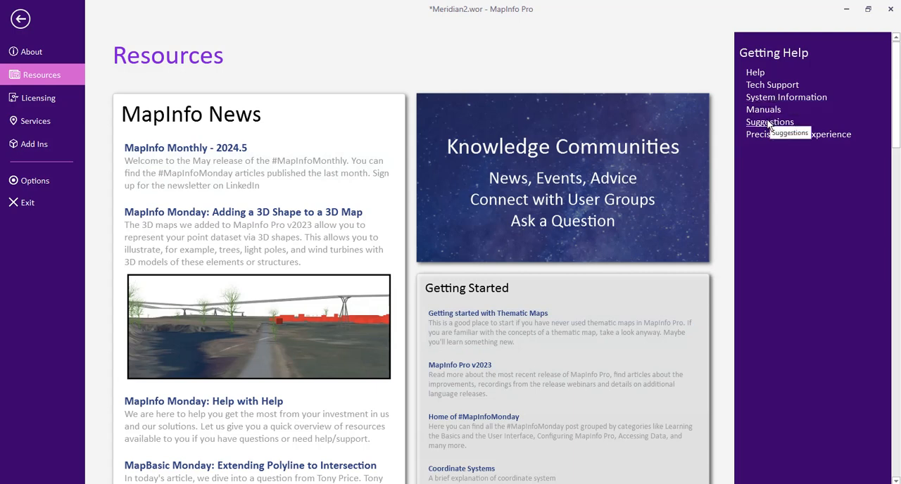